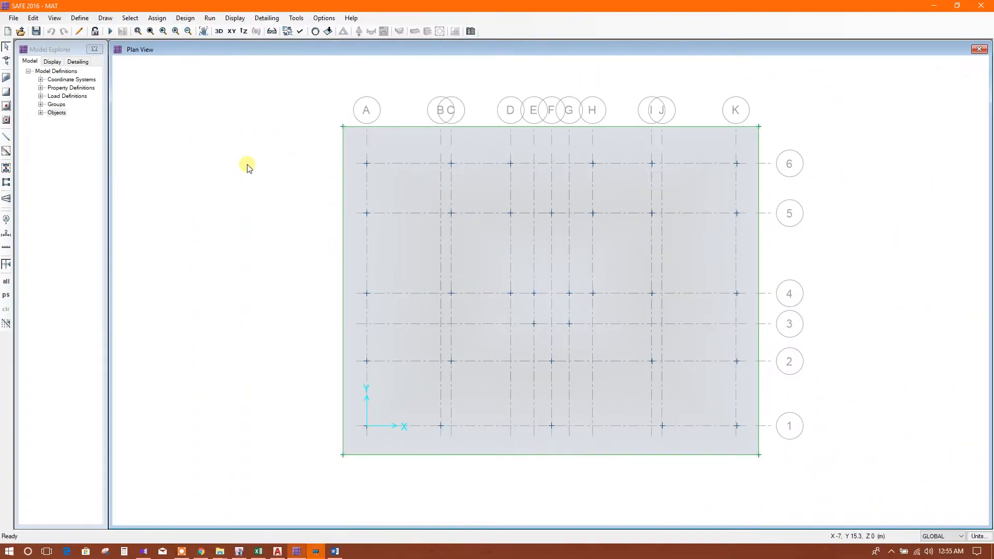
mouse_move(266, 178)
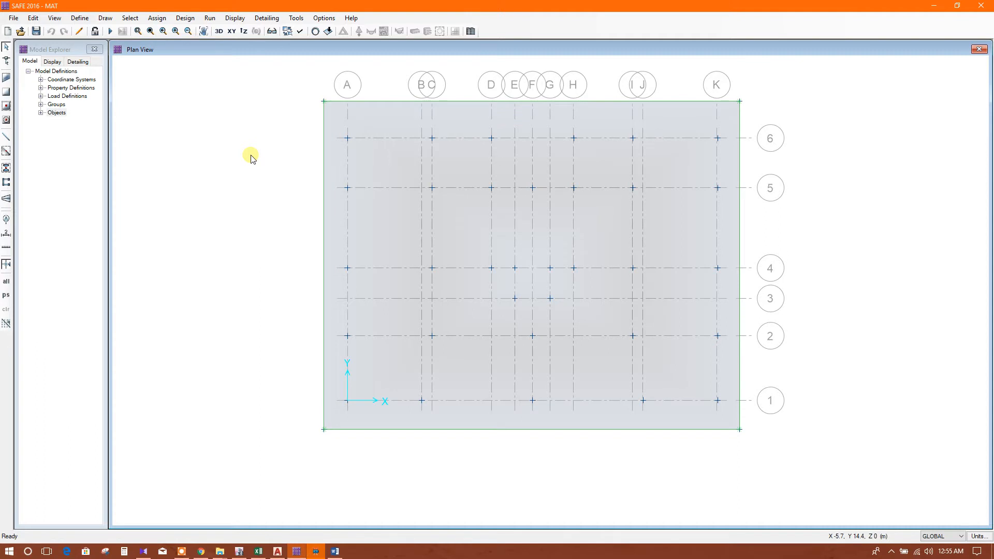
mouse_move(818, 171)
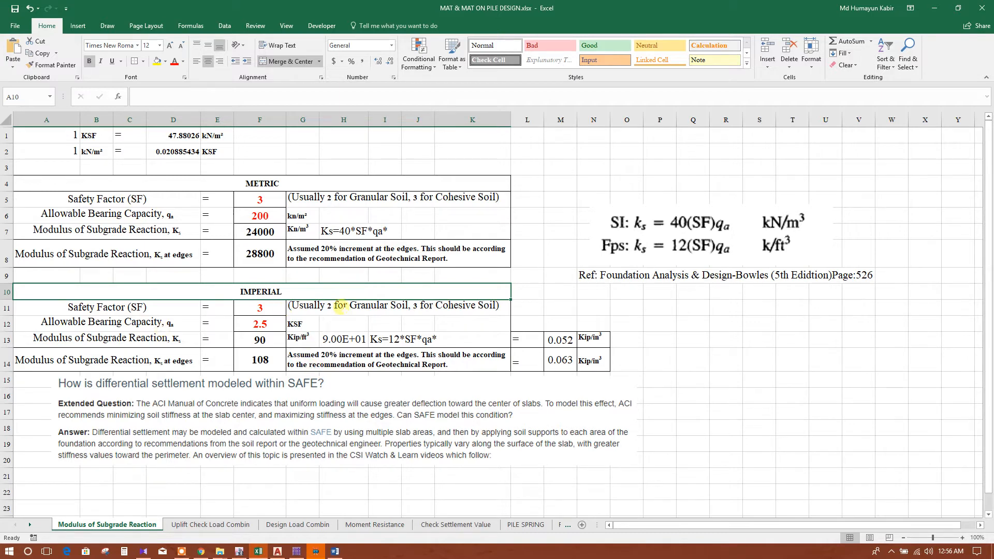
mouse_move(712, 257)
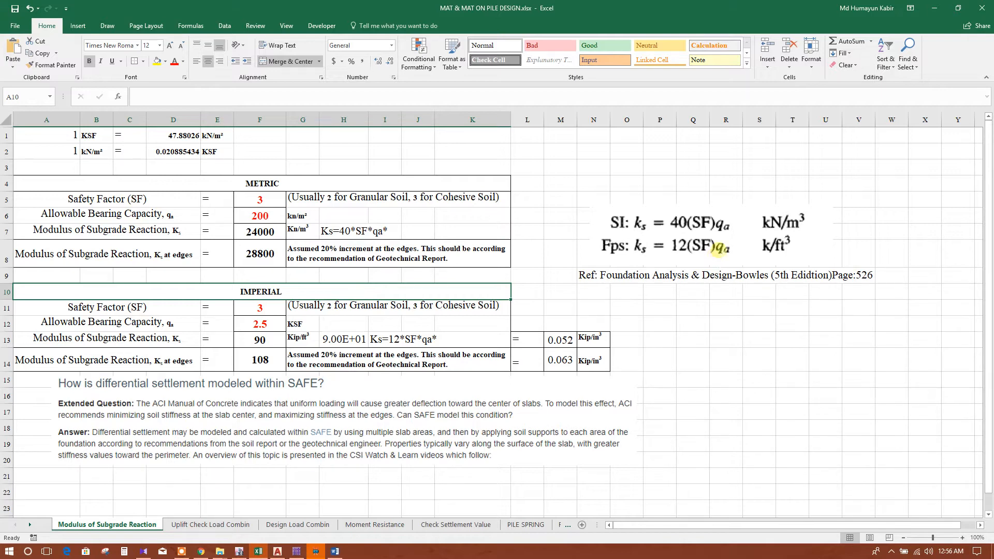
mouse_move(642, 224)
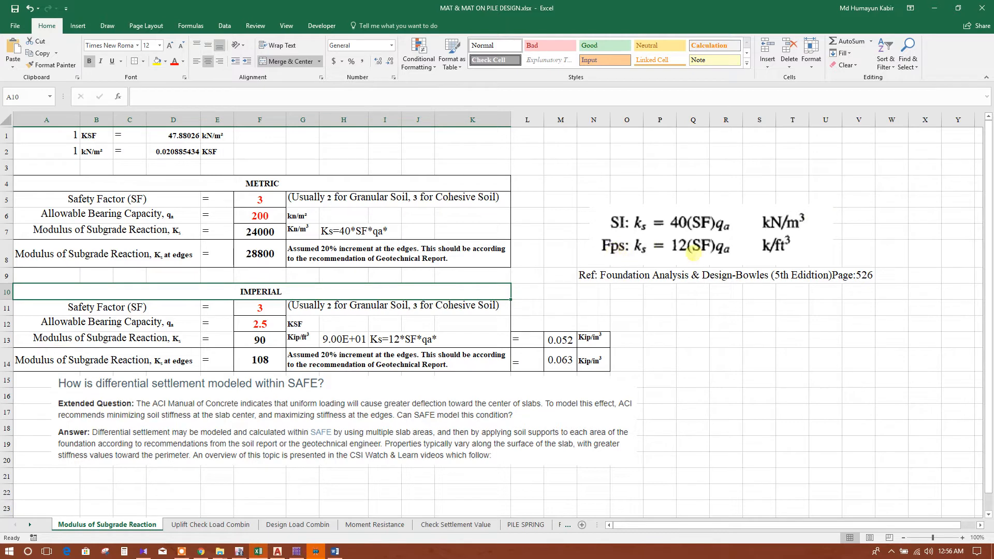
mouse_move(712, 249)
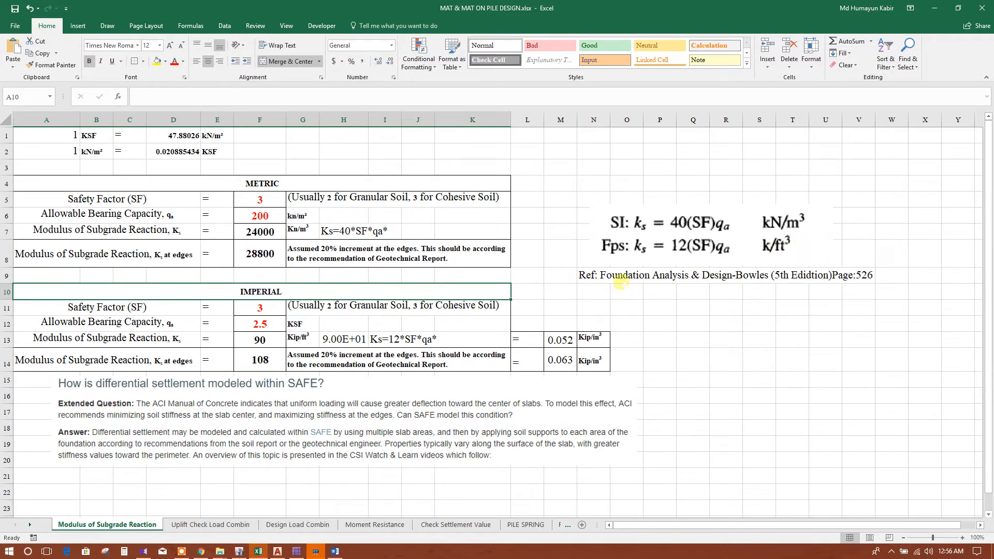
mouse_move(748, 281)
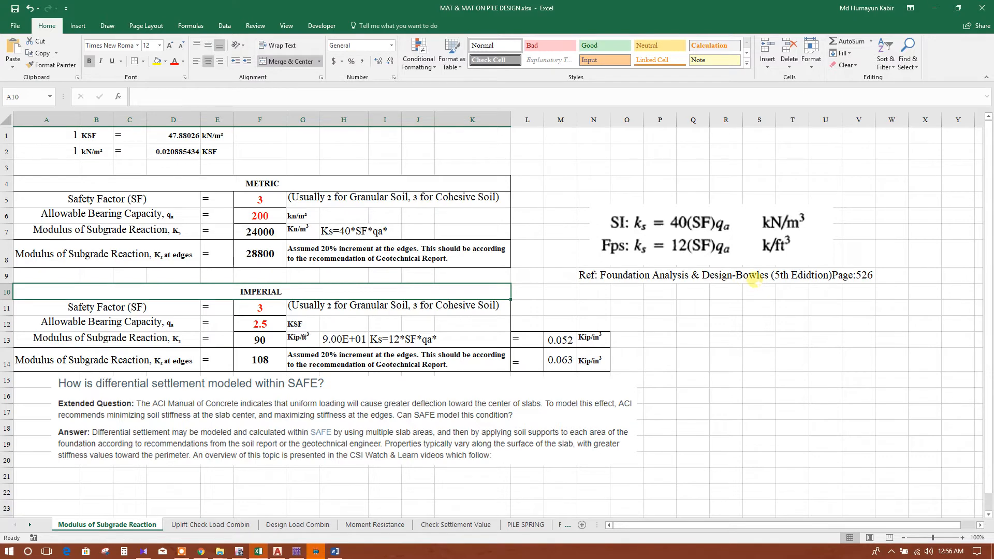
mouse_move(800, 282)
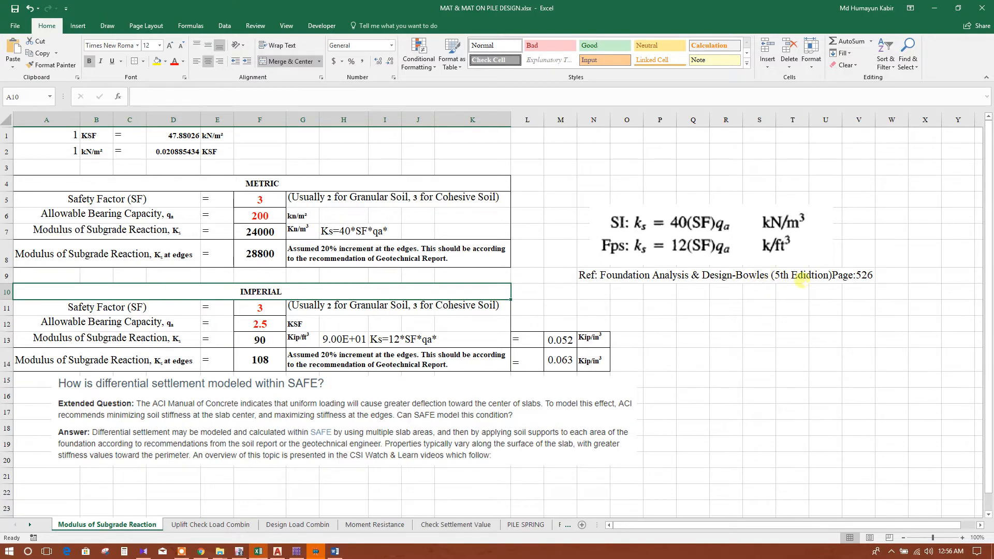
mouse_move(880, 280)
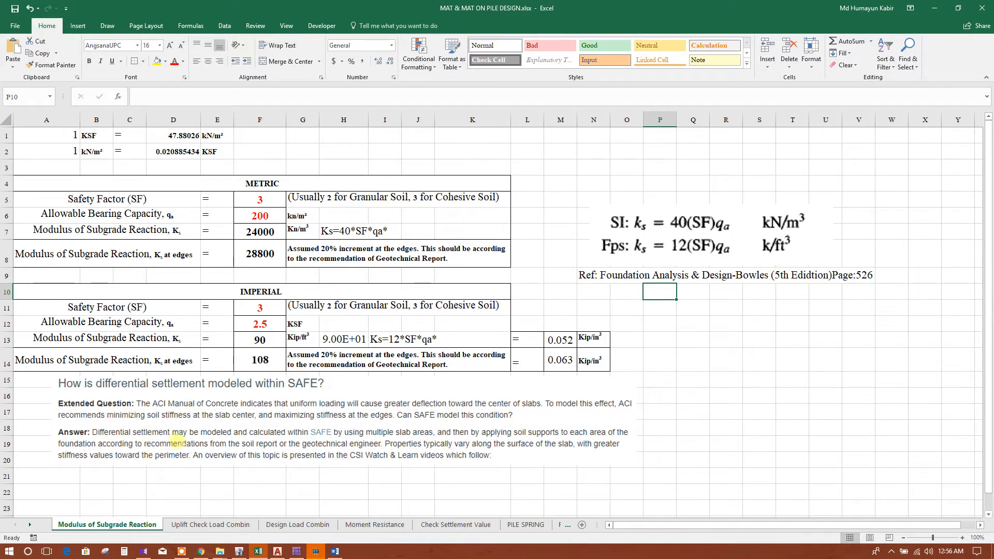
mouse_move(179, 442)
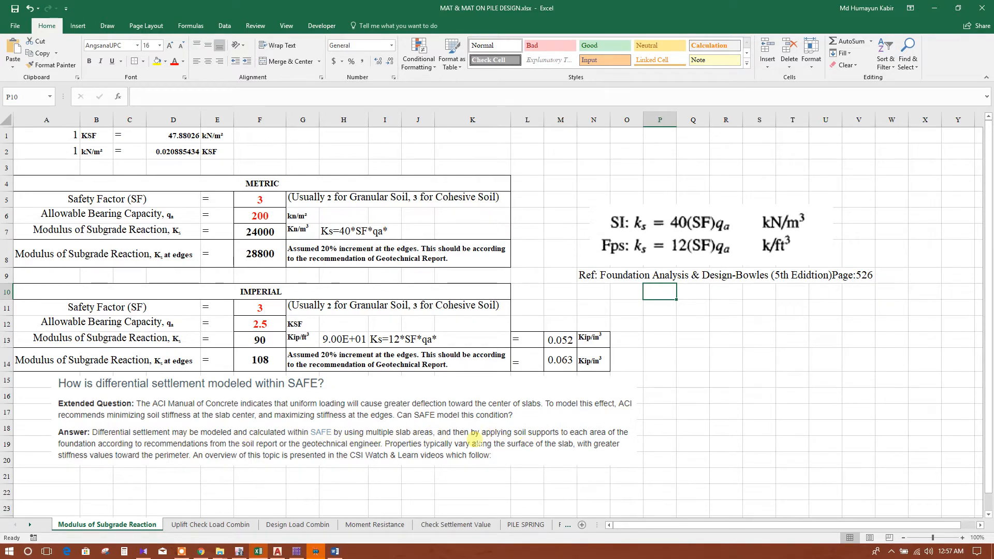
mouse_move(642, 443)
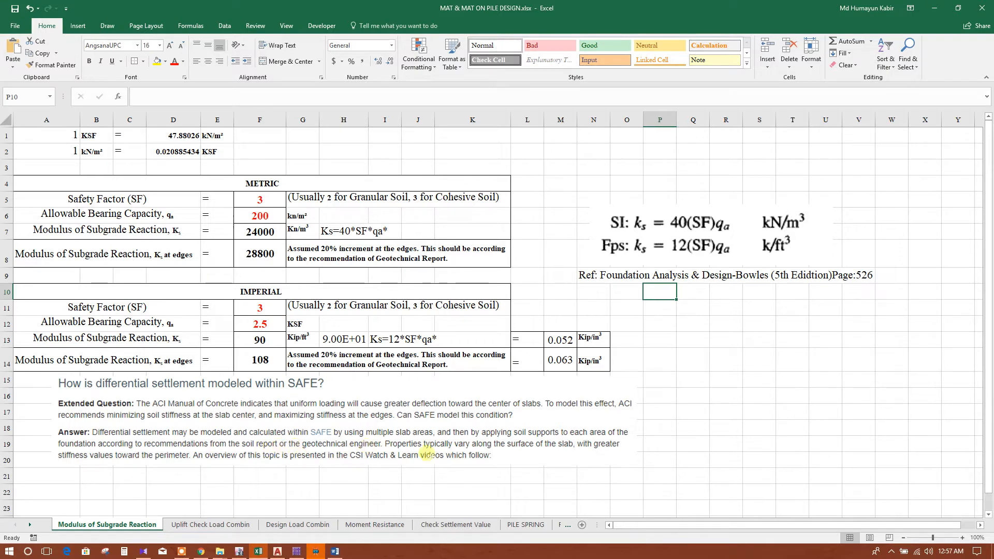
mouse_move(492, 455)
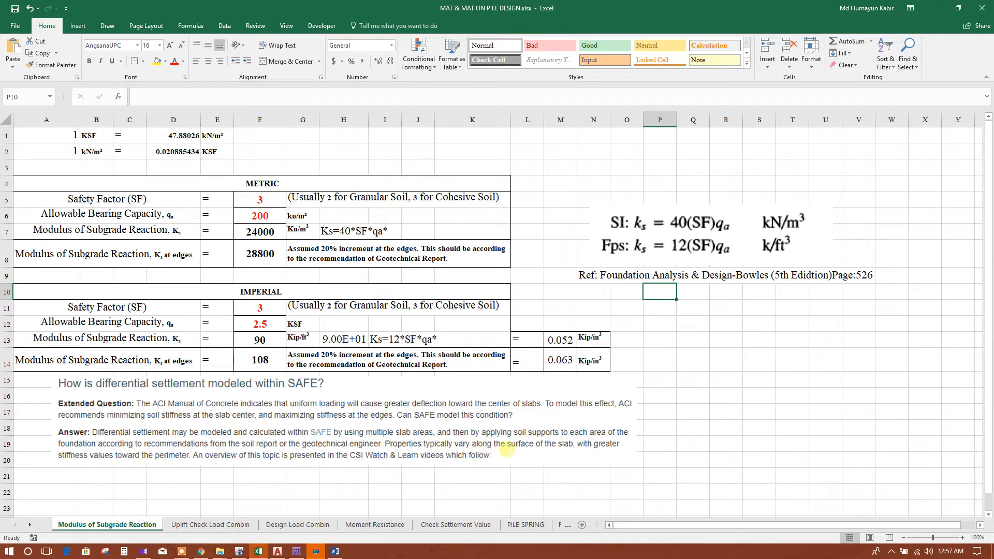
mouse_move(495, 472)
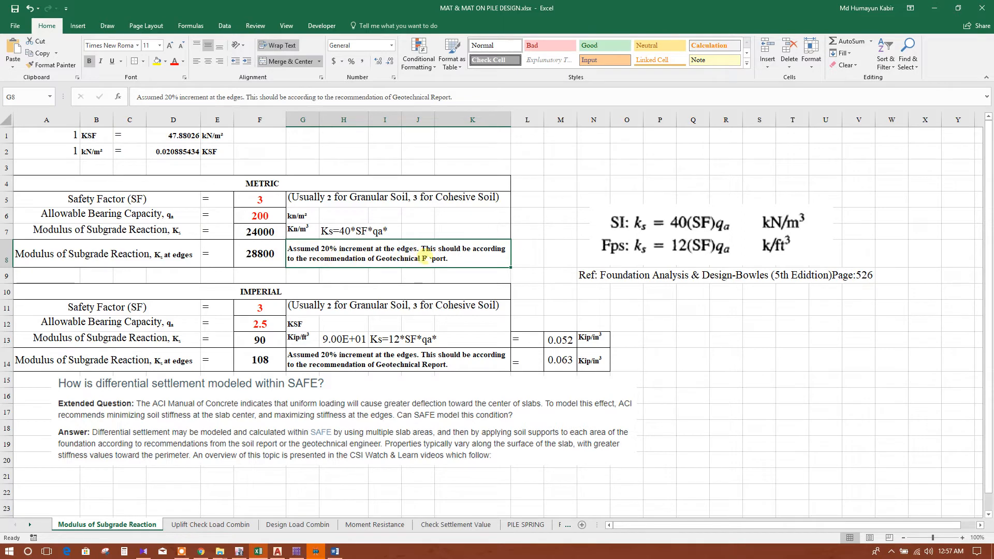
Review the safety factor of 3 and the cohesive soil guidance in the bearing capacity sheet.
click(259, 253)
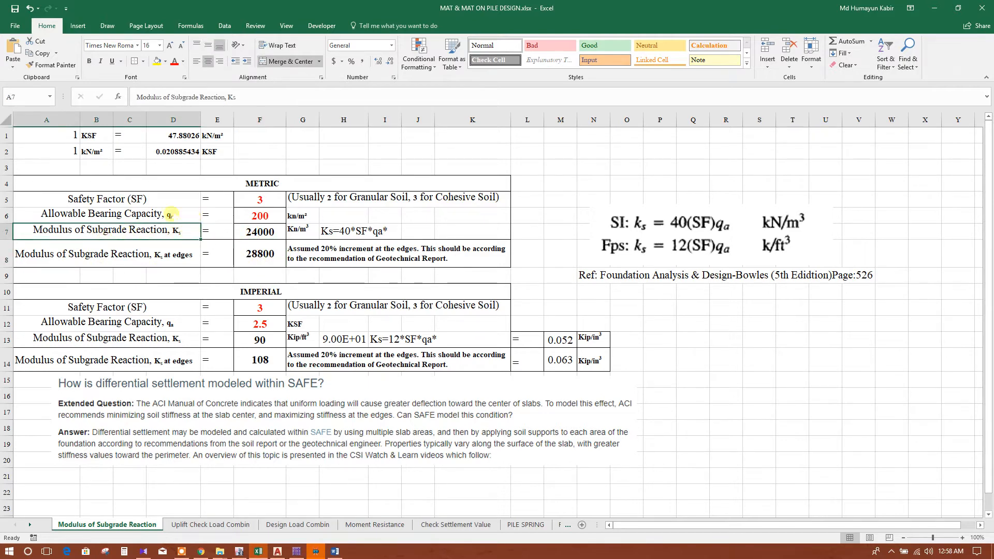
click(259, 199)
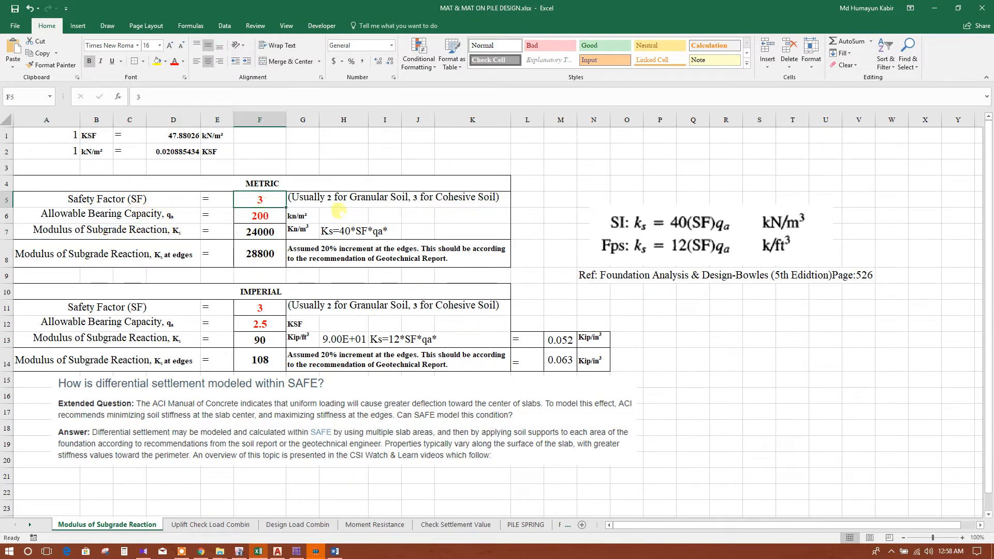
mouse_move(412, 202)
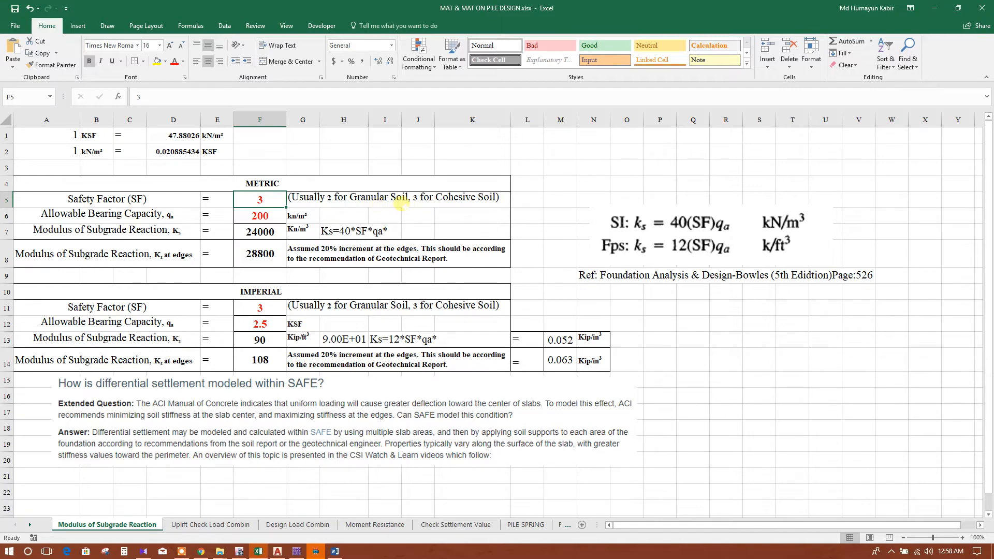
click(417, 197)
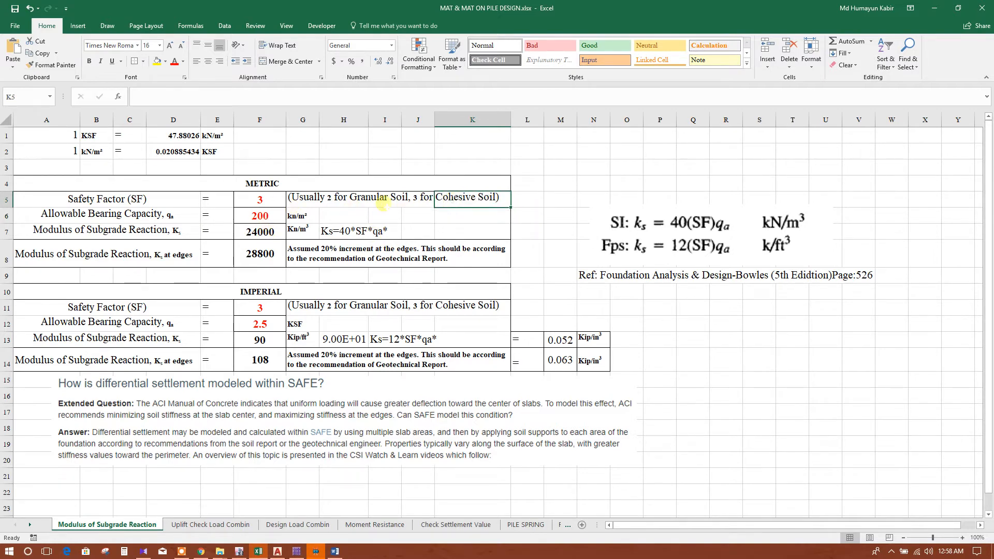
click(259, 199)
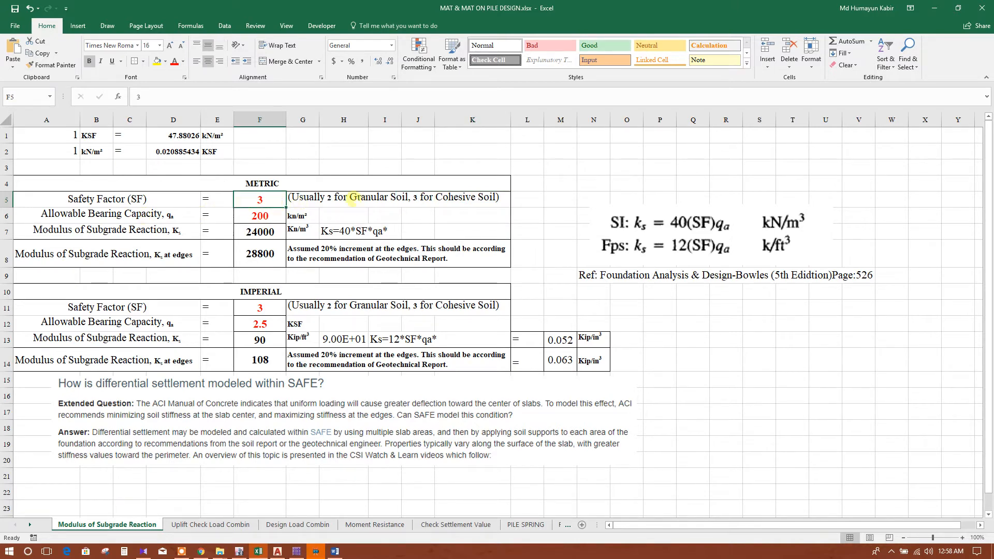
Change the metric allowable bearing capacity to 150, giving subgrade modulus 18000 and 21600 at edges.
click(108, 214)
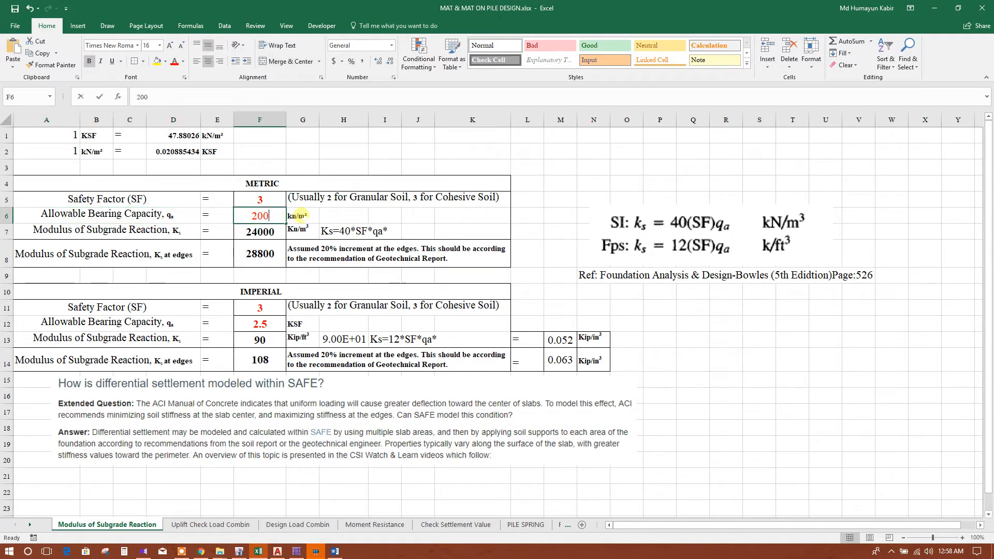
text(150)
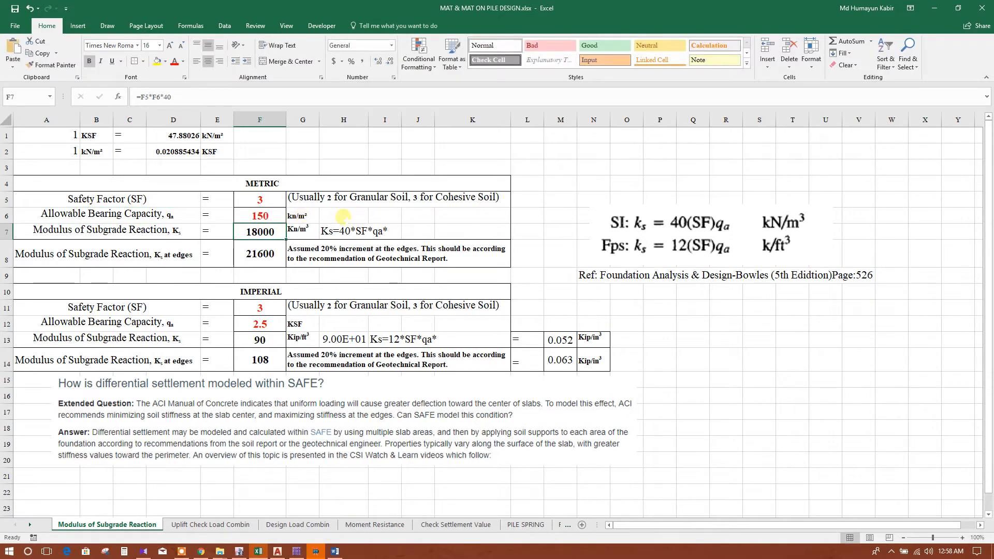
click(107, 230)
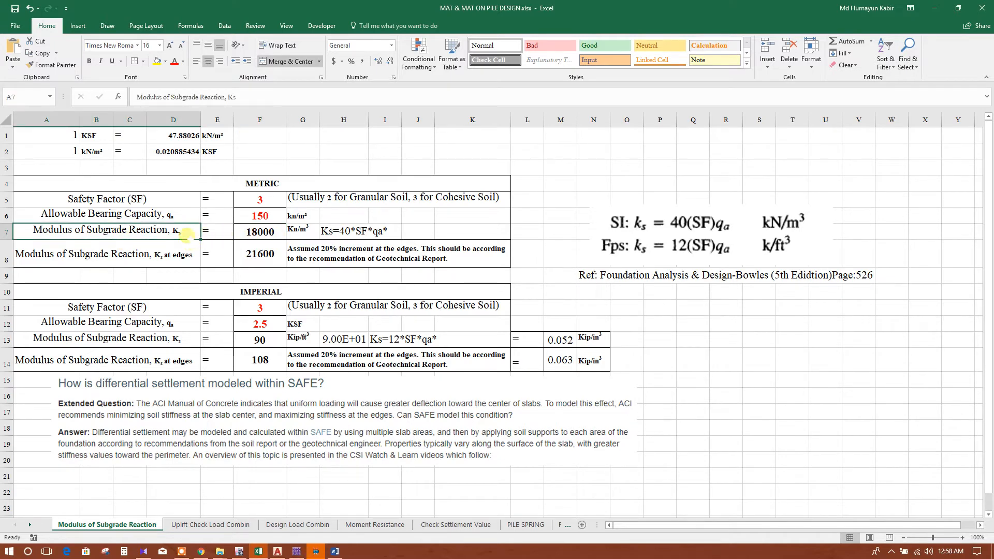
mouse_move(289, 233)
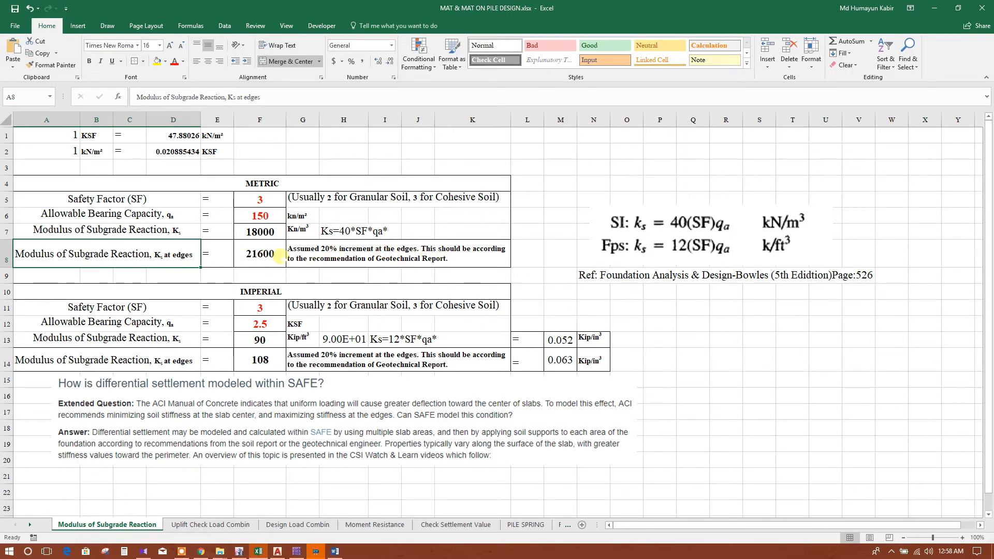
mouse_move(359, 269)
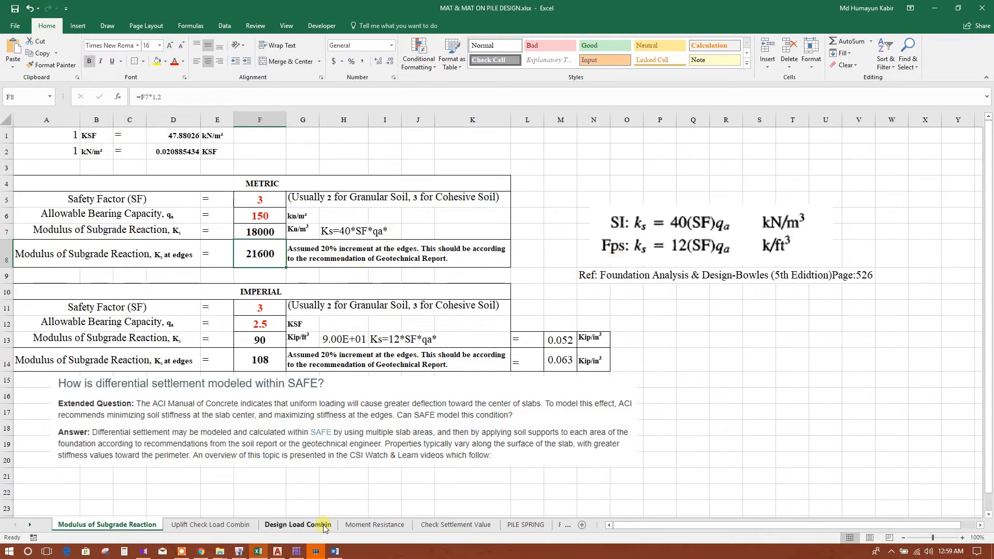
click(295, 550)
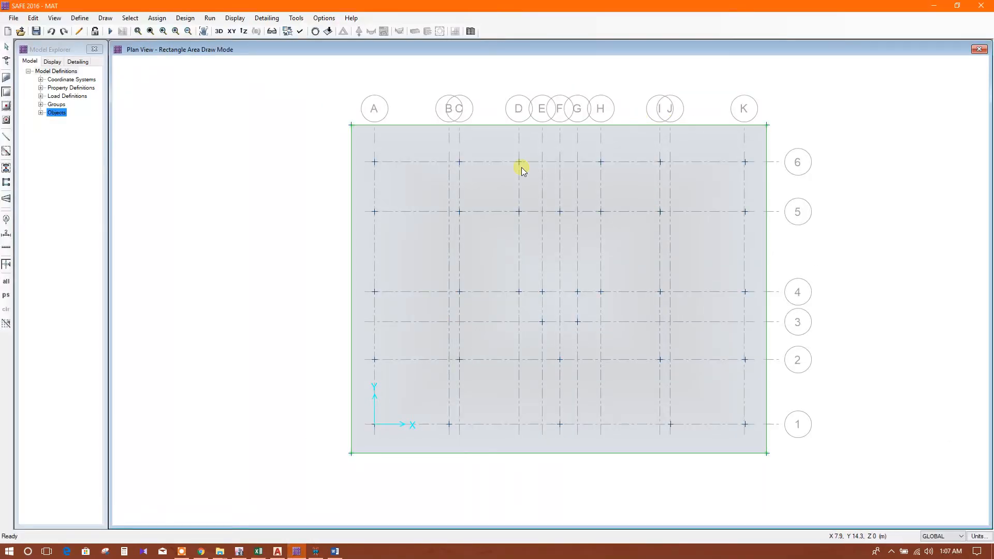
mouse_move(796, 242)
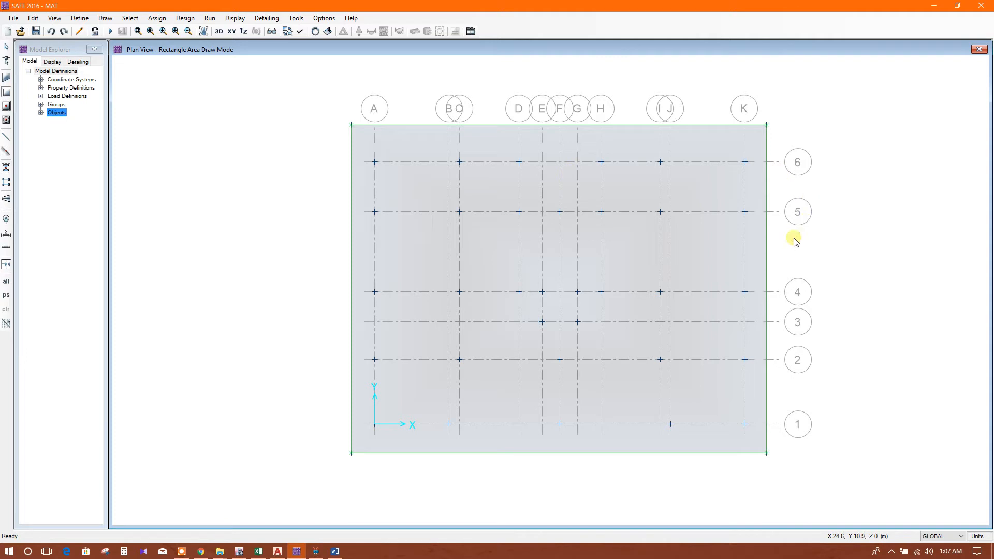
mouse_move(792, 244)
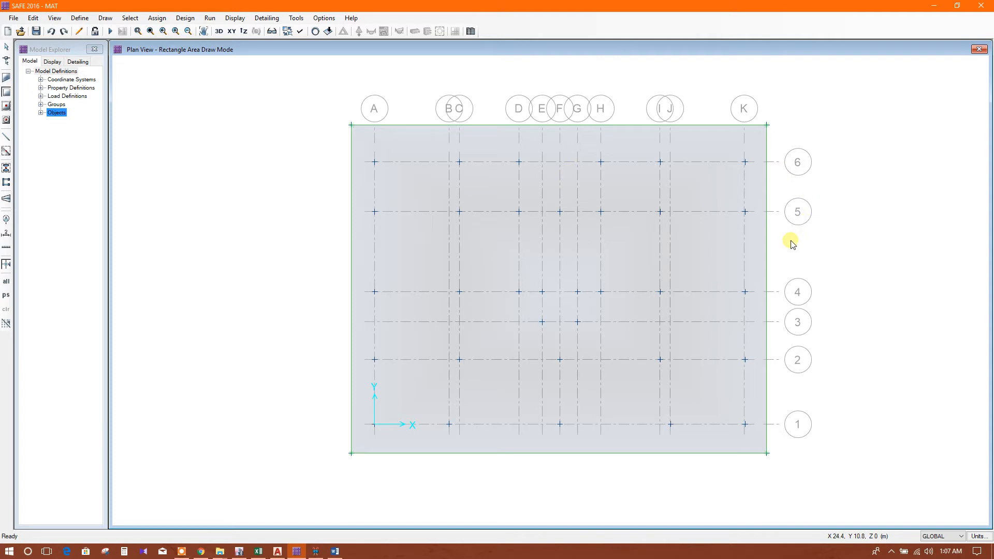
mouse_move(525, 151)
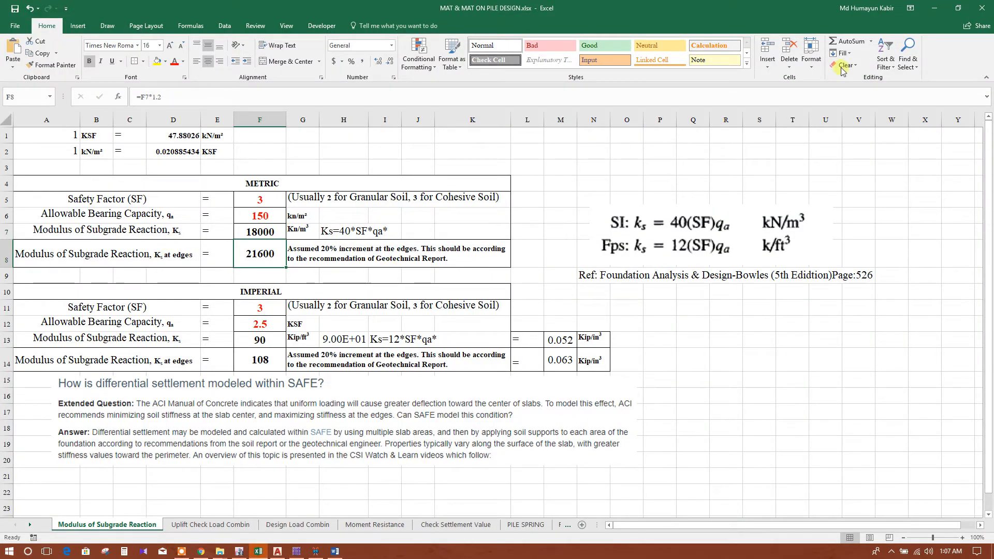
Return to the MAT plan view and bring up the Architectural Plan Options dialog.
click(295, 550)
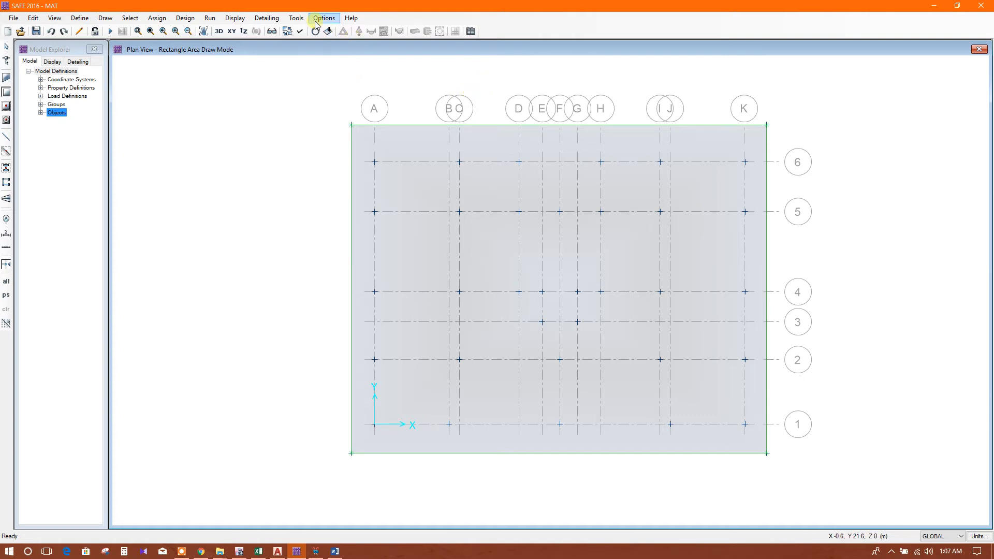
click(323, 18)
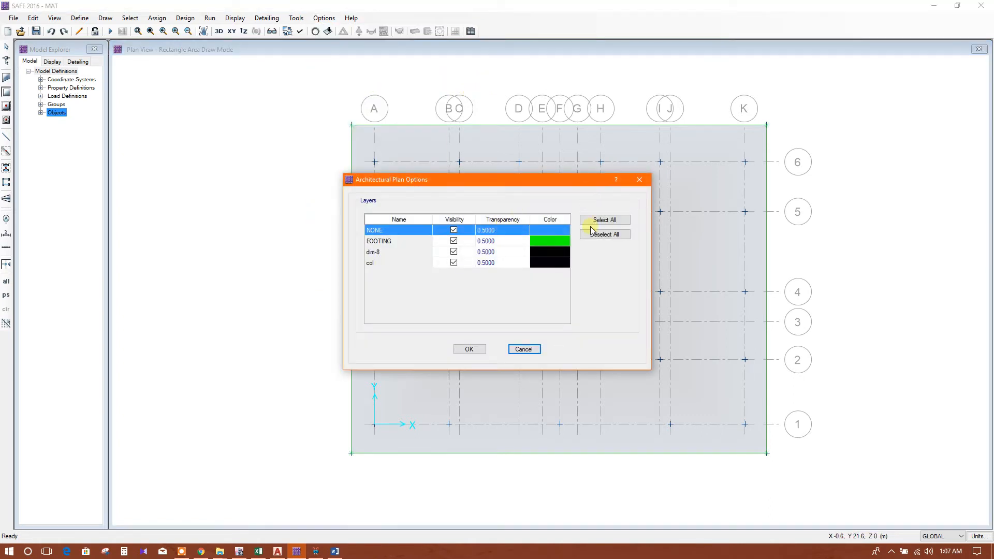
Deselect all imported architectural plan layers and activate the rectangular slab drawing tool.
click(469, 349)
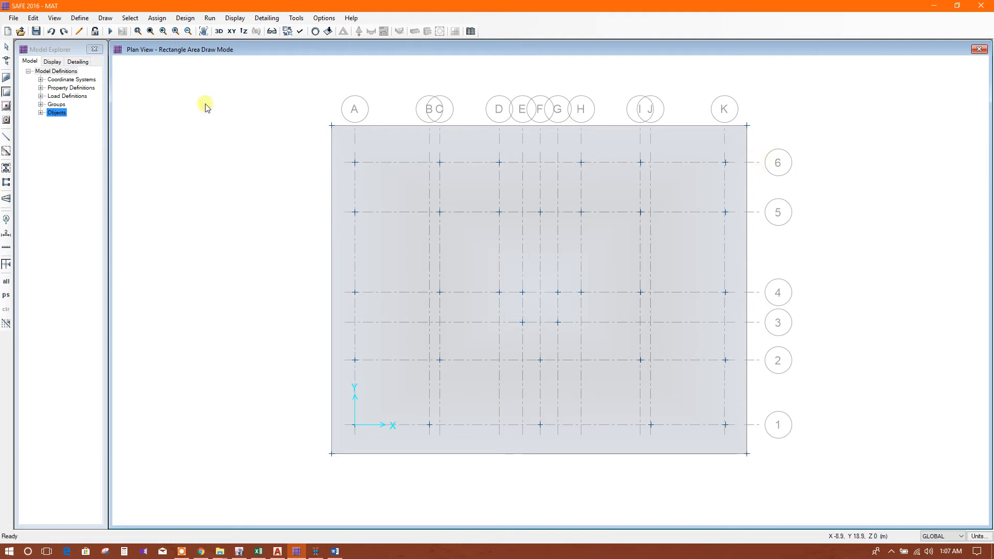
mouse_move(6, 91)
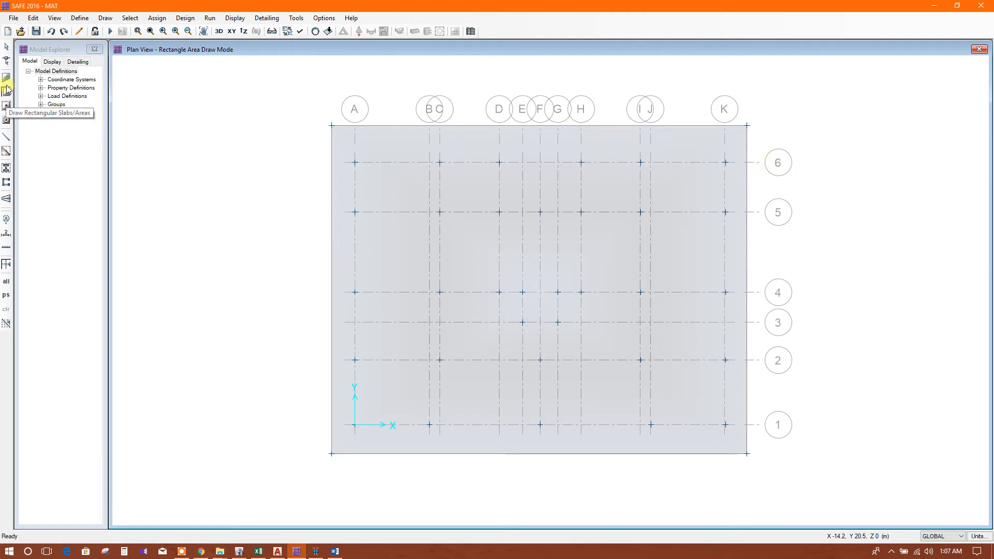
click(6, 80)
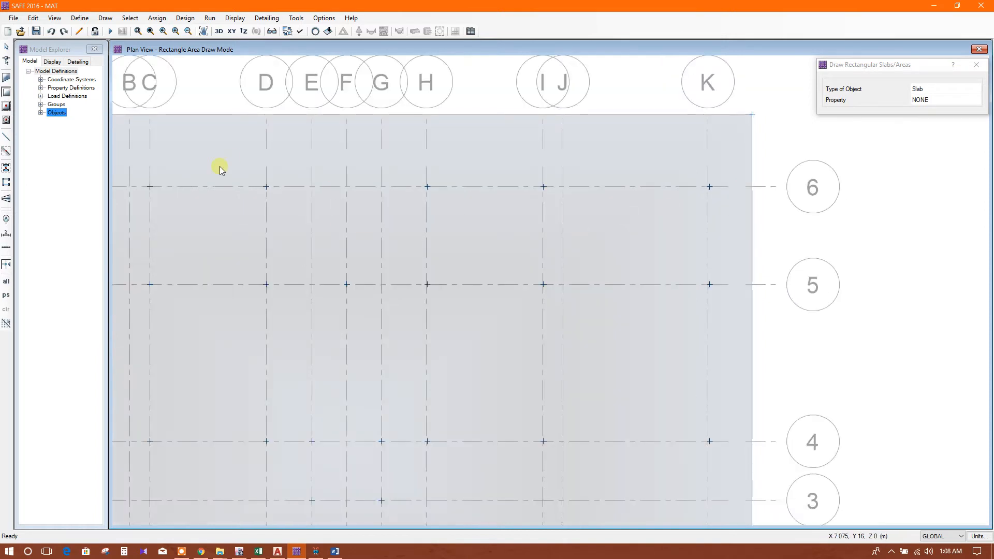
mouse_move(258, 337)
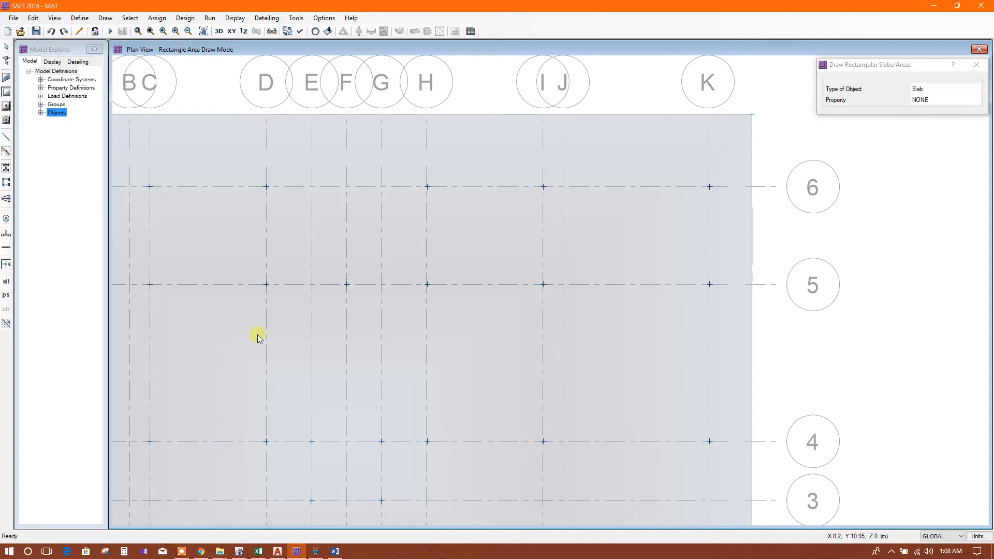
mouse_move(397, 154)
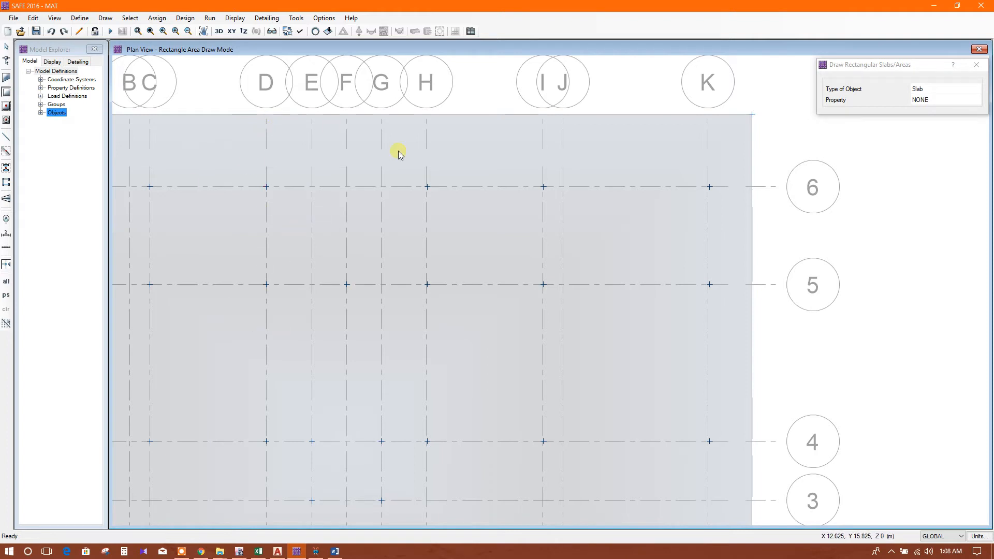
mouse_move(425, 210)
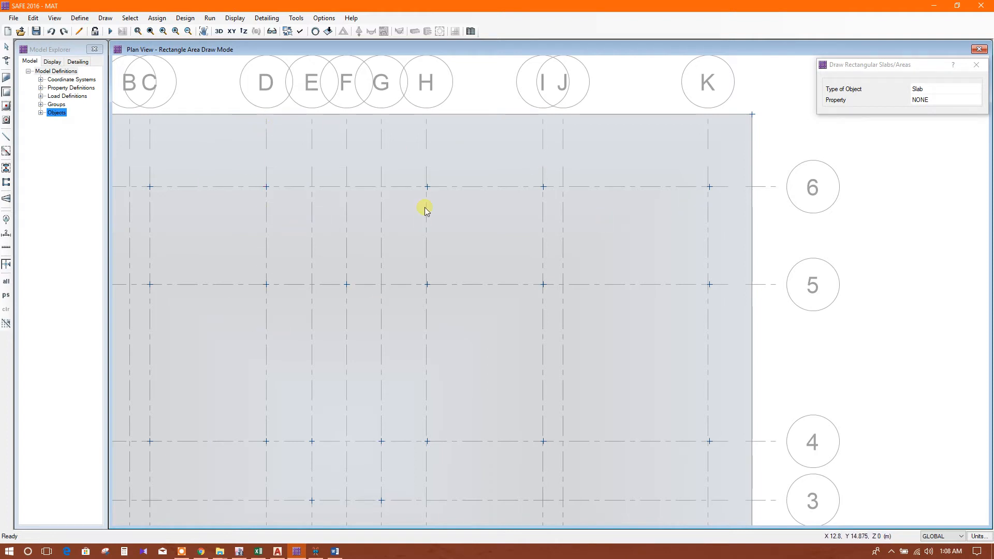
mouse_move(427, 190)
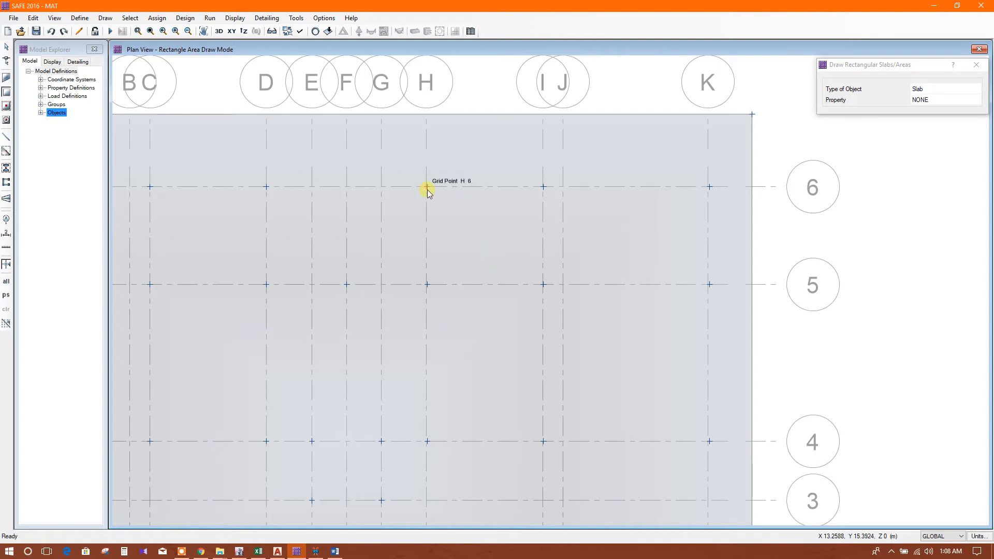
mouse_move(498, 196)
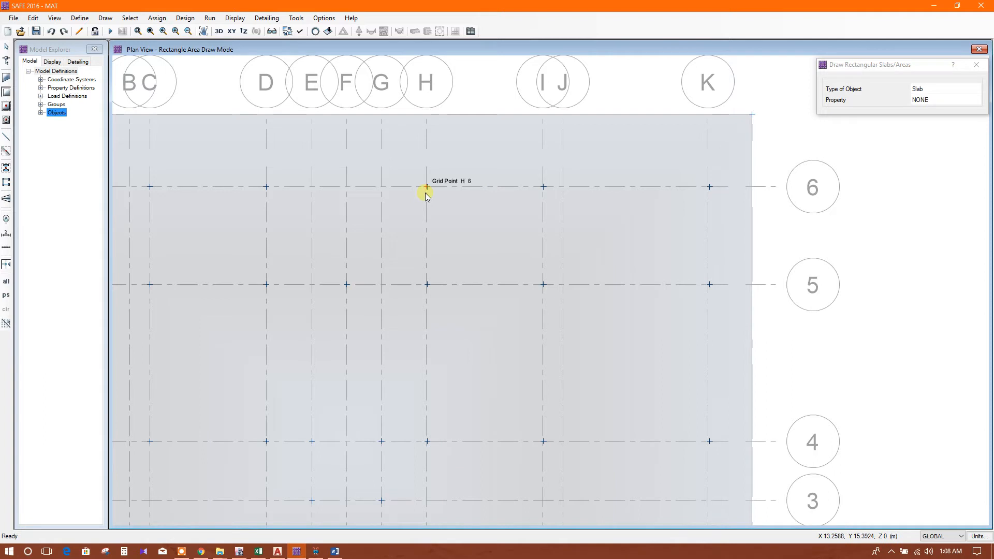
mouse_move(618, 171)
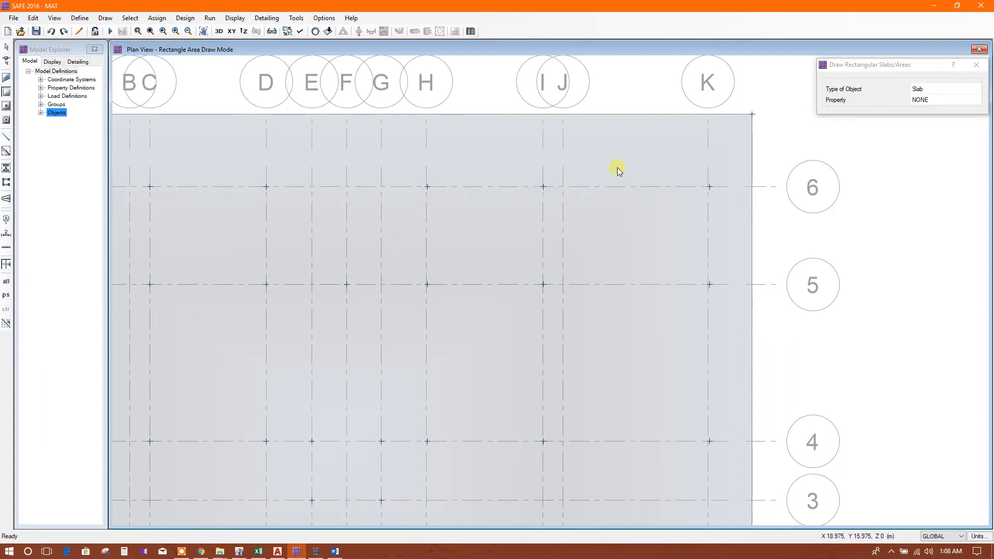
mouse_move(880, 105)
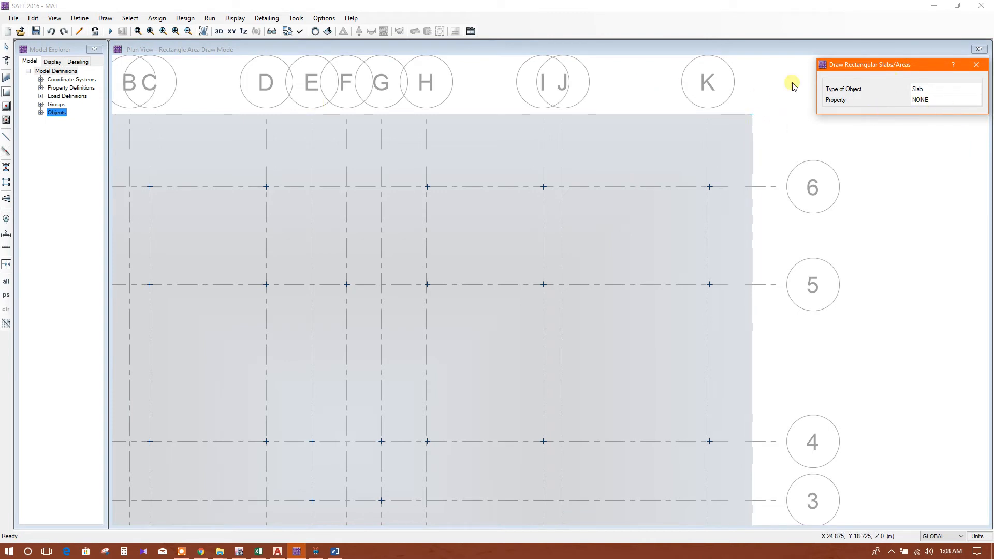
click(975, 64)
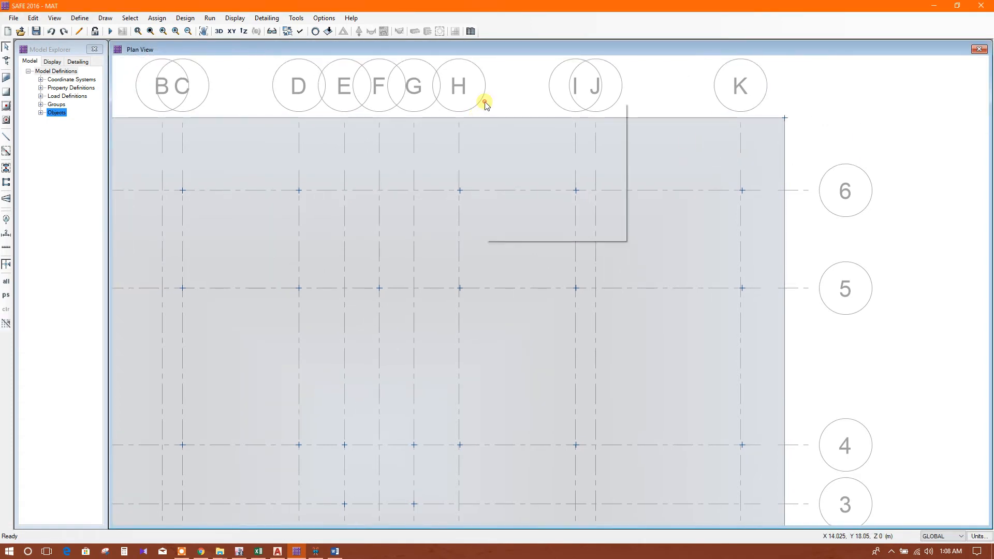
right_click(484, 103)
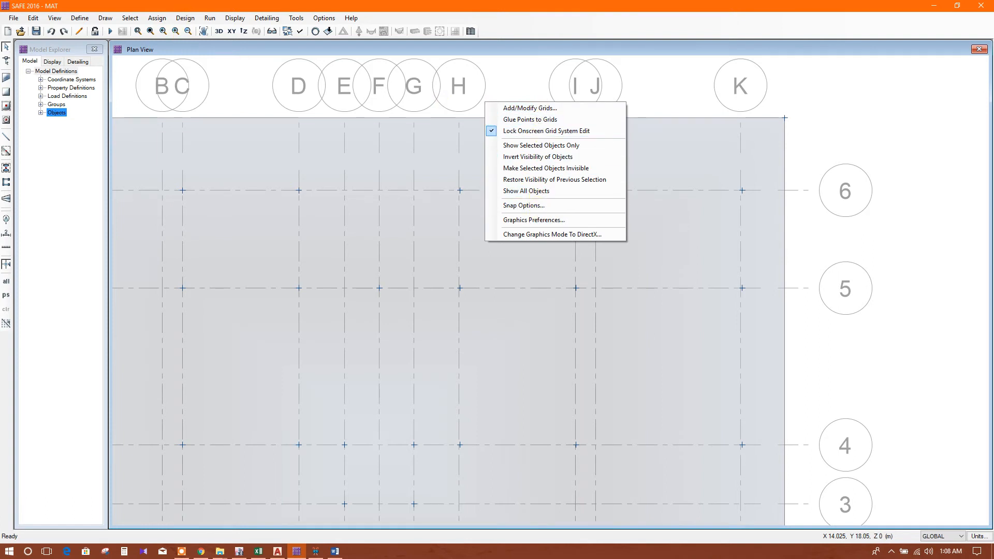
Hide the grid lines from the plan and reactivate the rectangular slab drawing tool.
click(54, 18)
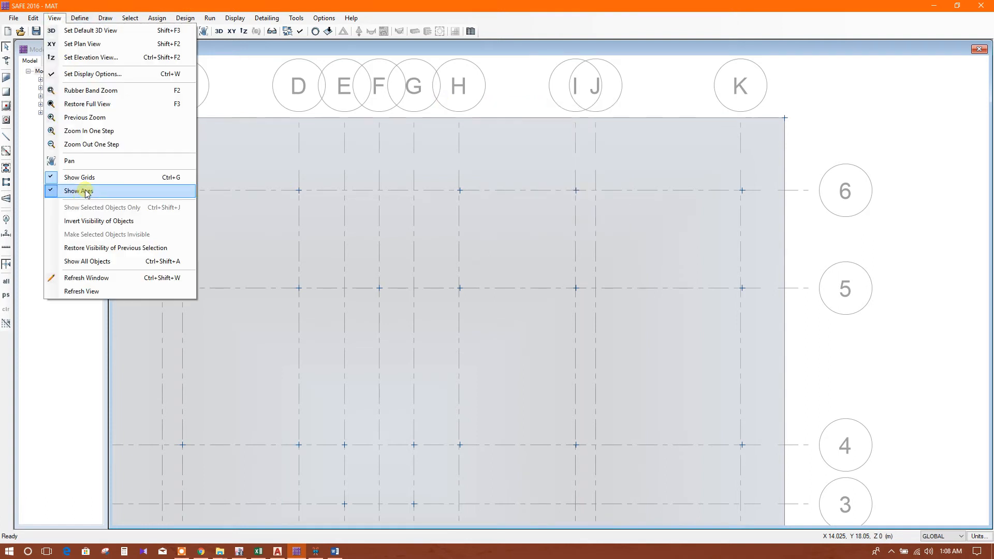
click(78, 191)
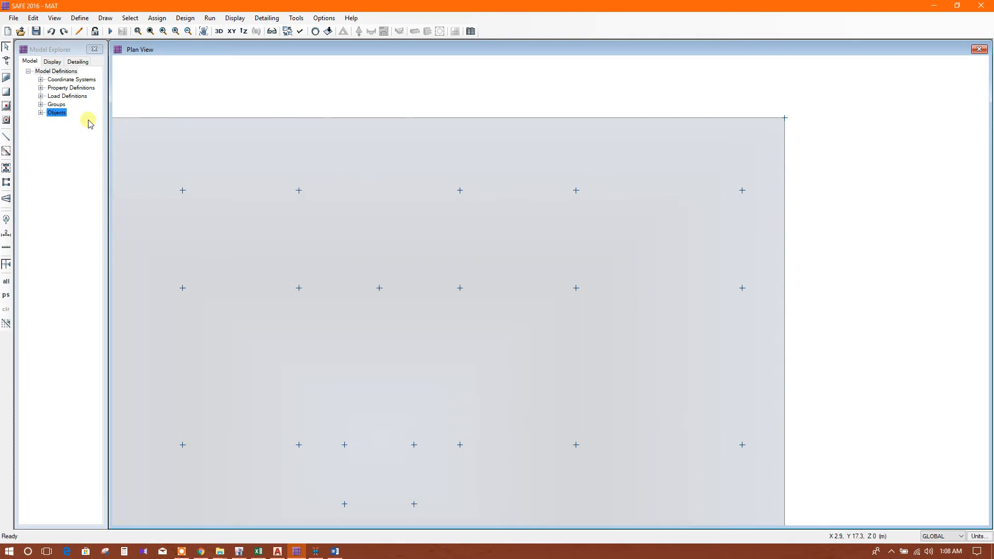
click(8, 92)
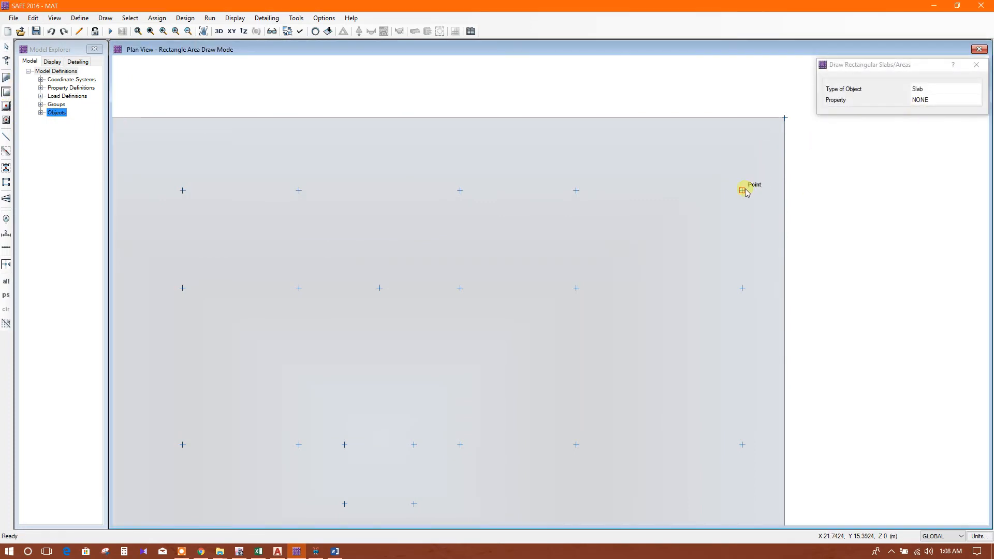
Draw narrow rectangular slab strips snapped along the mat's top, bottom, left and right edges.
drag(741, 190, 786, 118)
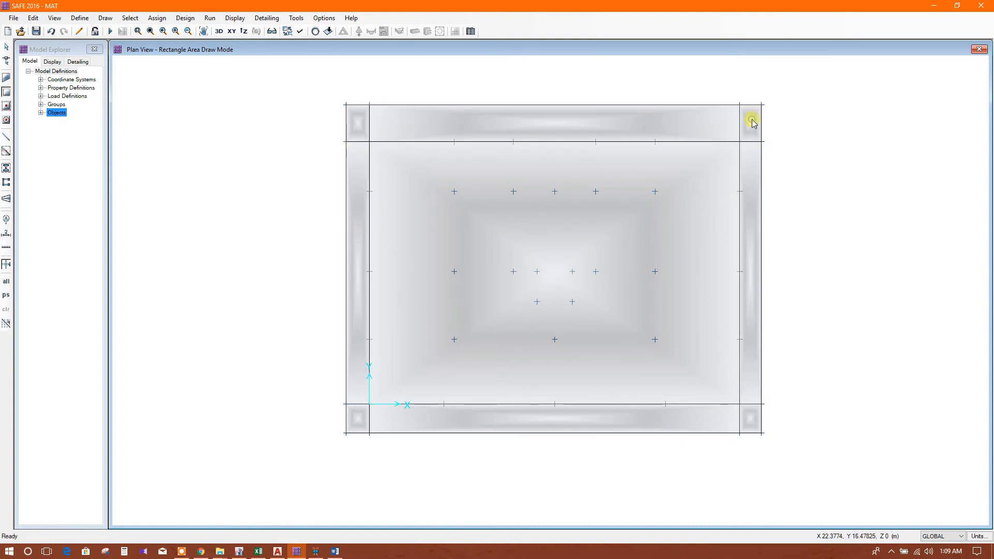
mouse_move(752, 424)
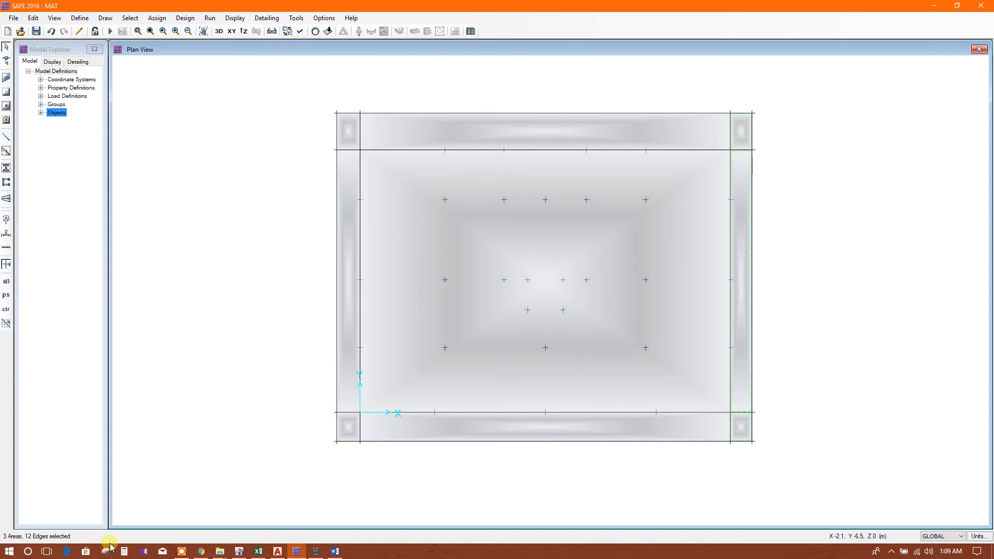
Select all eight edge strips and bring up Soil Subgrade Properties under Assign > Support Data.
click(629, 131)
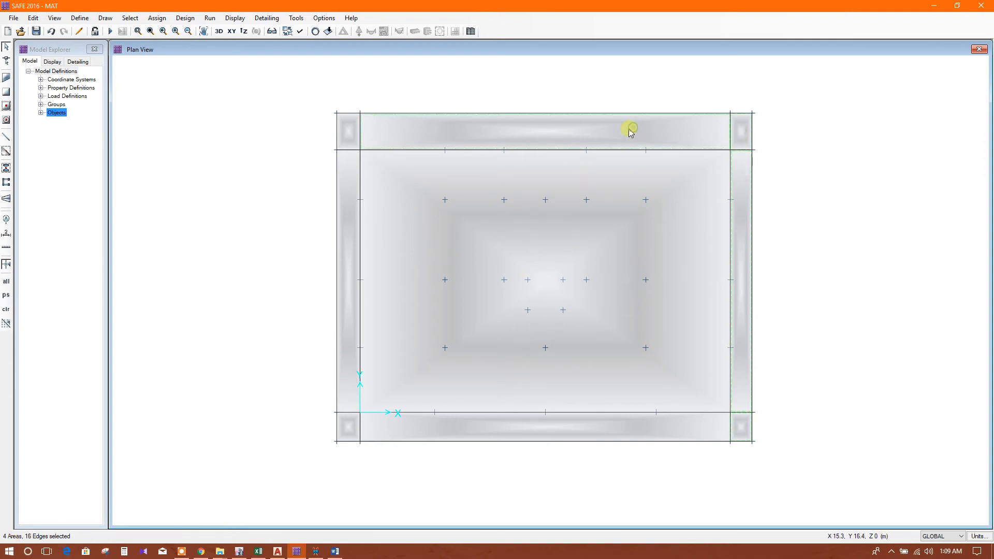
click(353, 384)
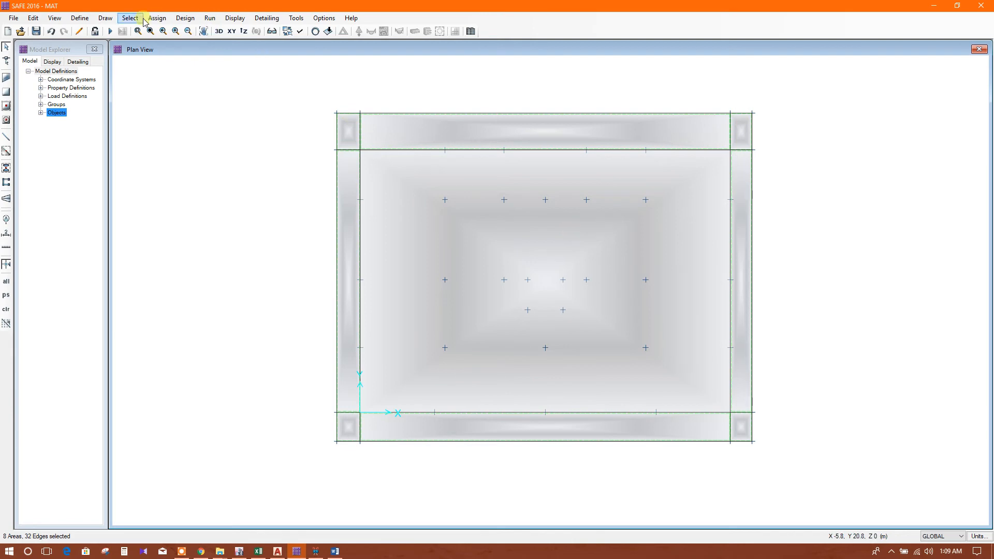
click(156, 17)
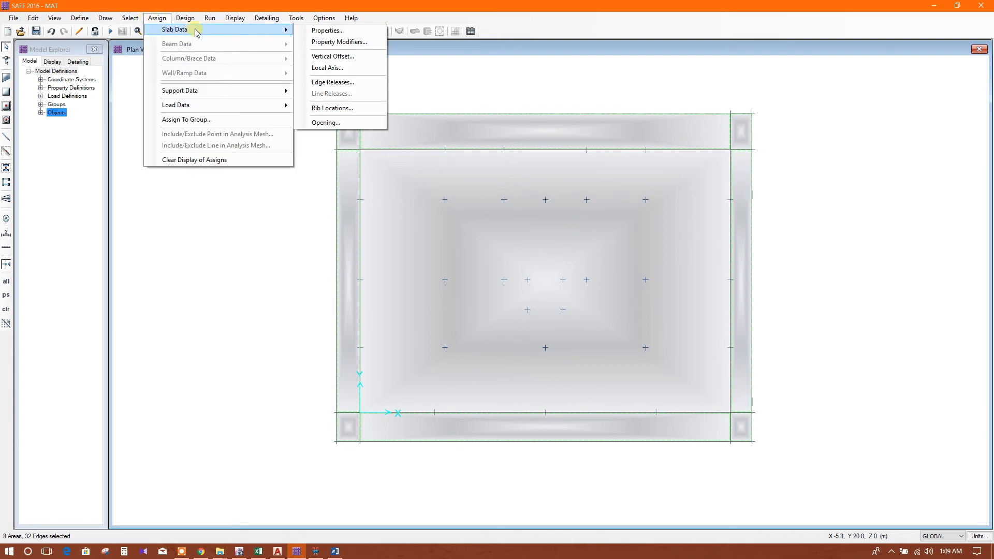
click(327, 30)
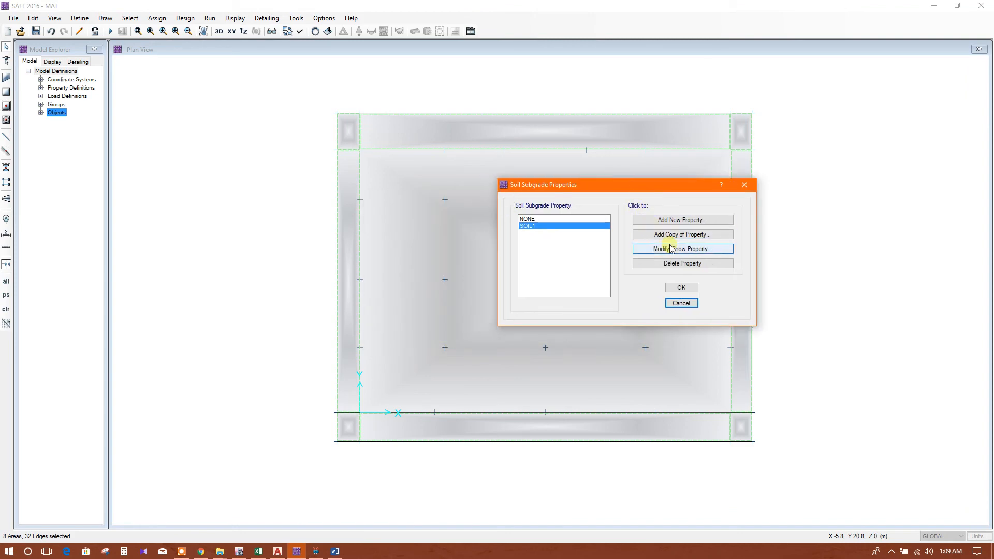
Create soil property named 21600 with modulus 21600 kN/m3 and assign it to the eight edge strips.
click(683, 235)
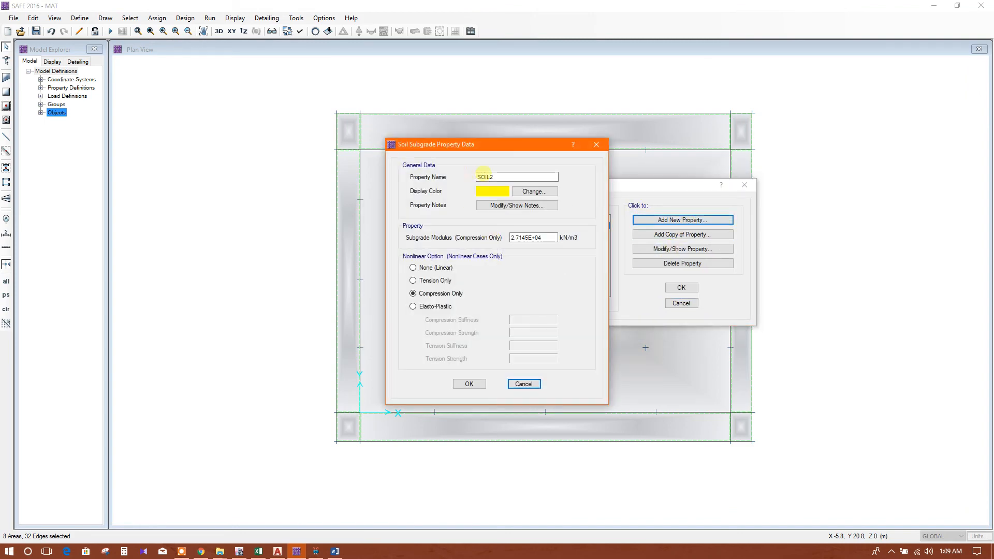
triple_click(516, 176)
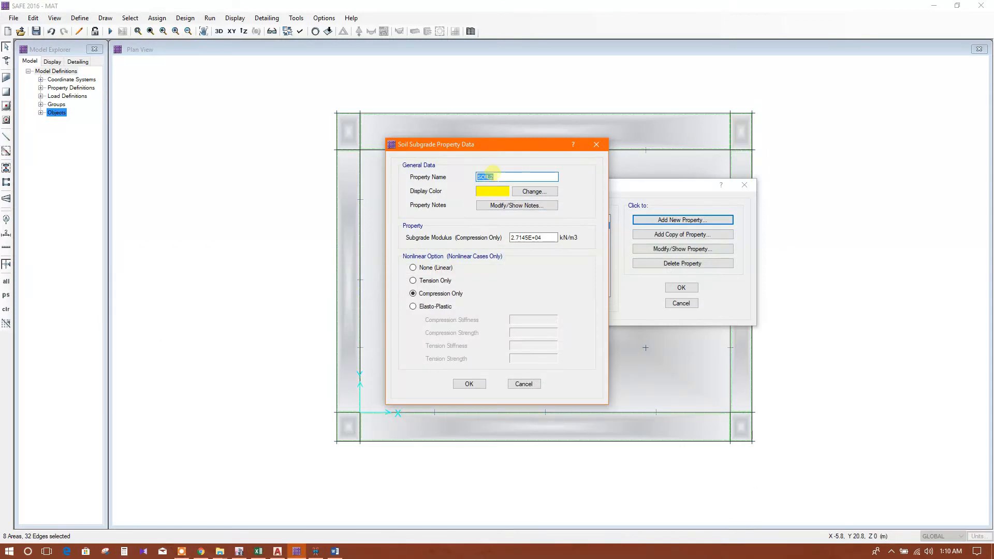
text(21600)
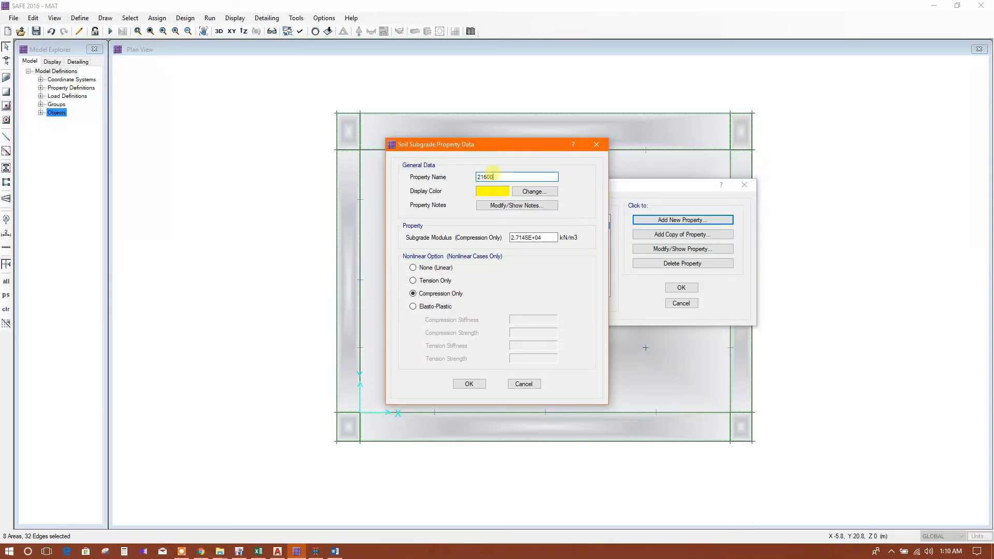
click(532, 237)
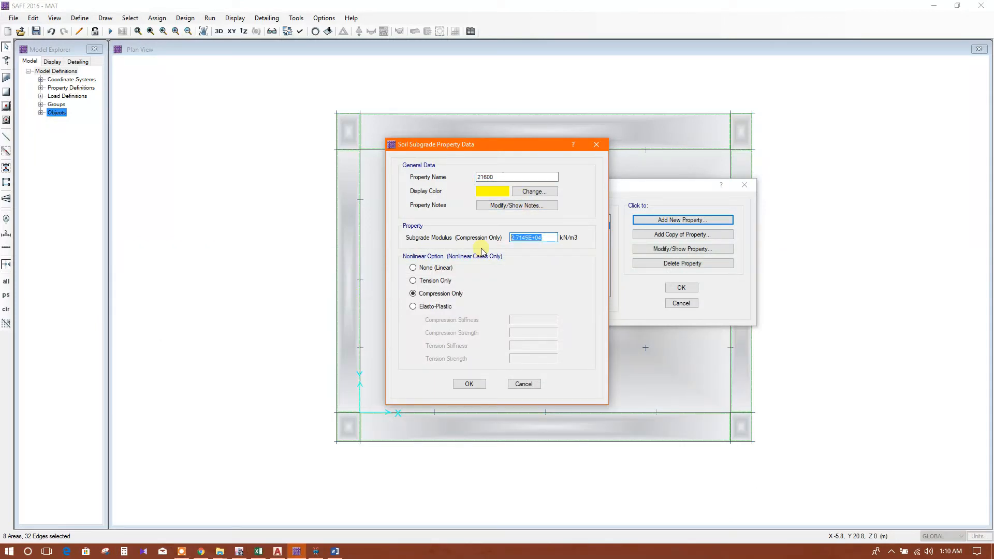
text(21600)
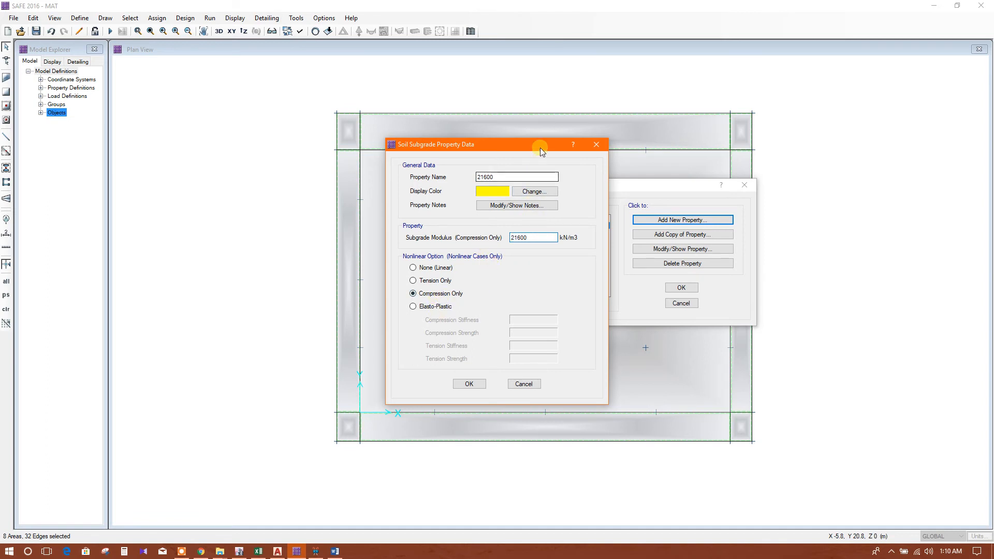
drag(541, 144, 541, 140)
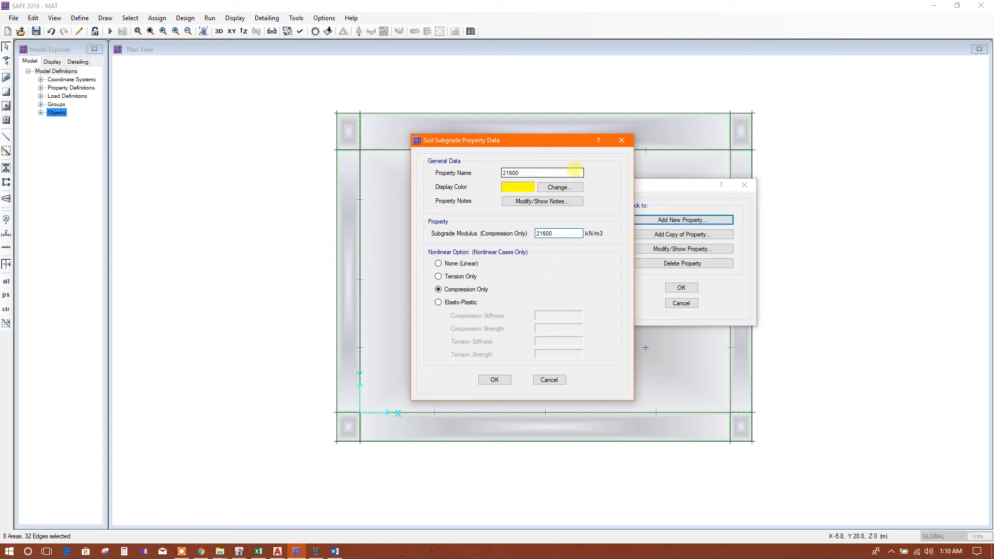
mouse_move(561, 274)
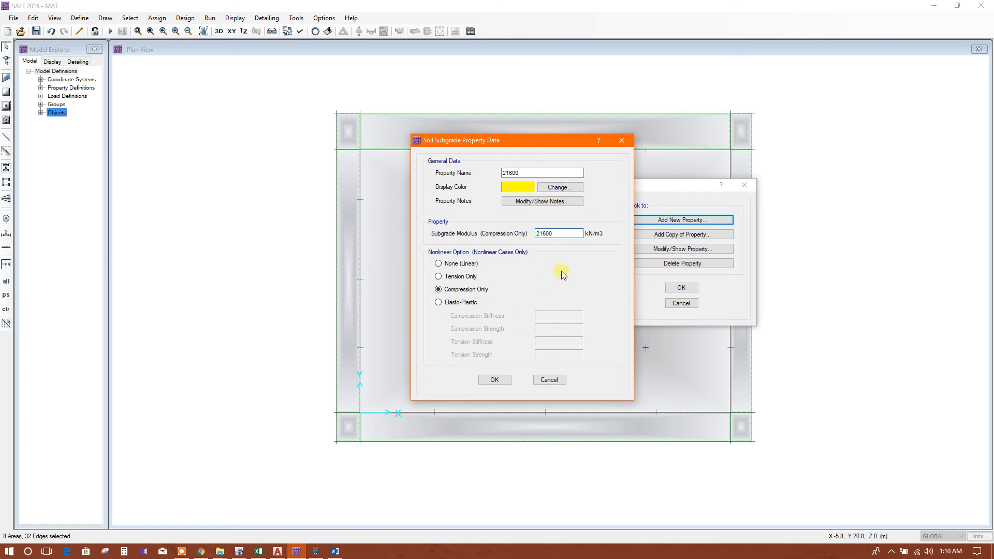
click(494, 379)
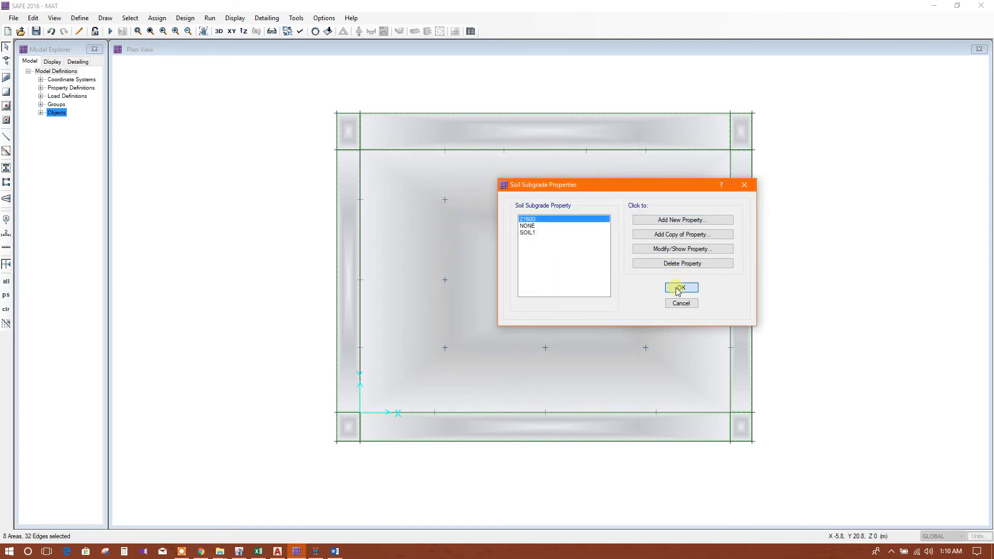
click(681, 289)
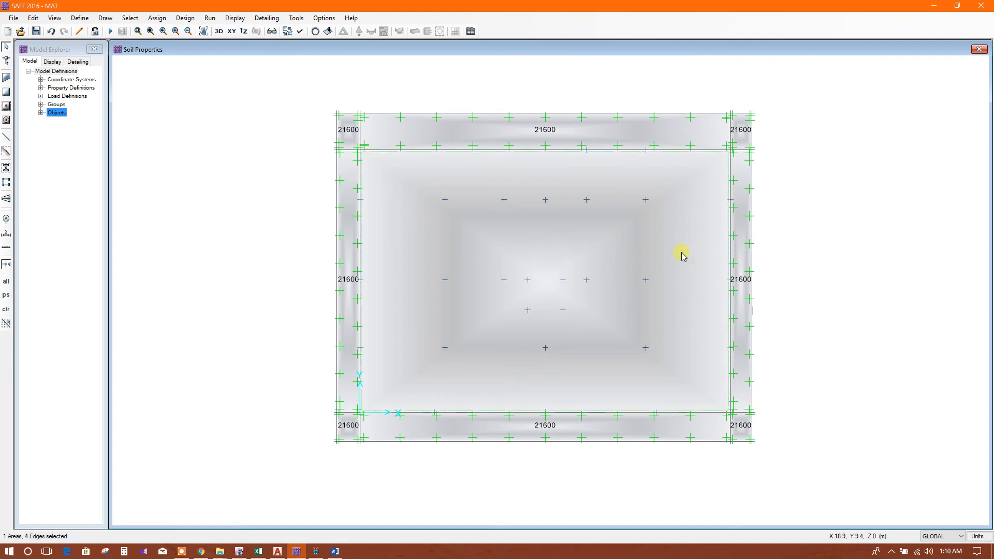
Copy the property as 18000 with modulus 18000 kN/m3 and assign it to the central slab area.
click(157, 18)
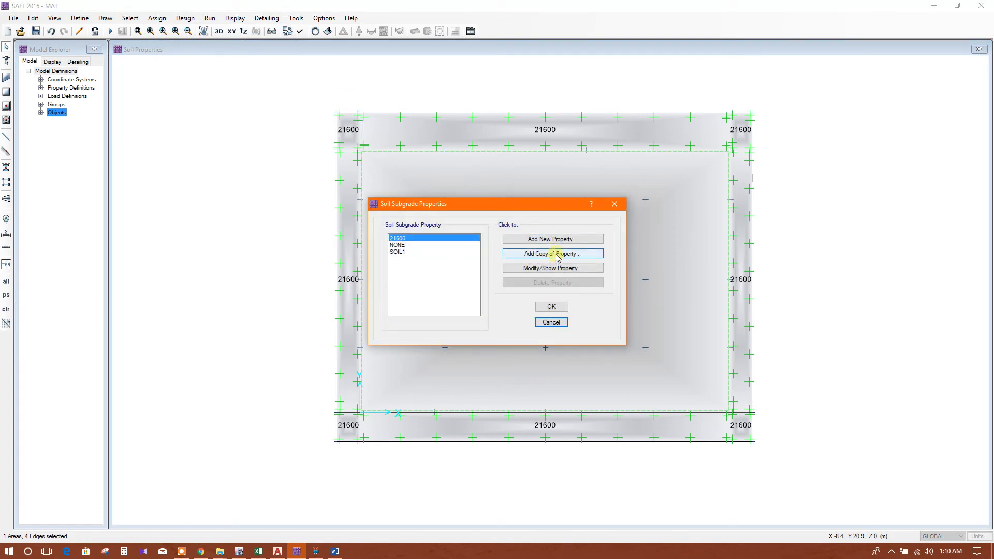
click(551, 254)
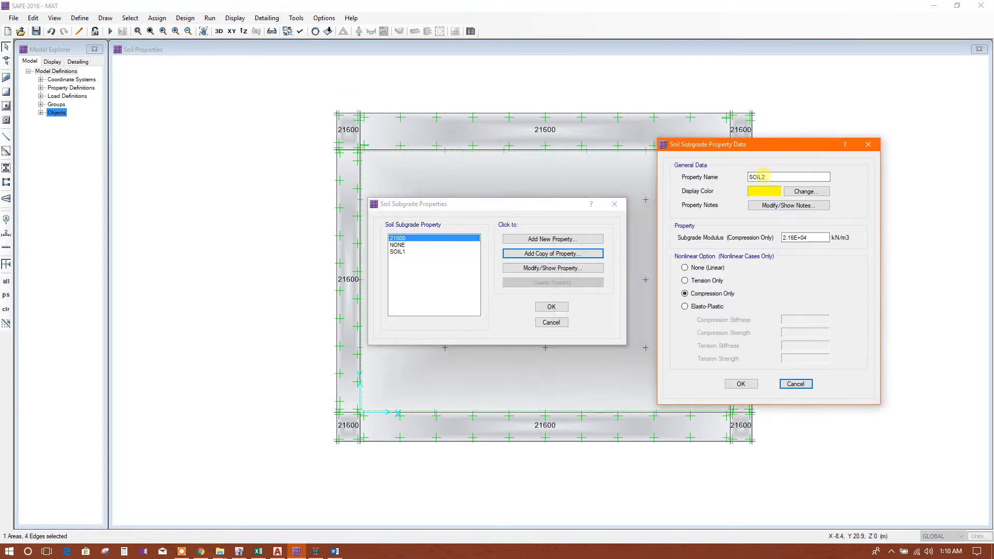
triple_click(788, 177)
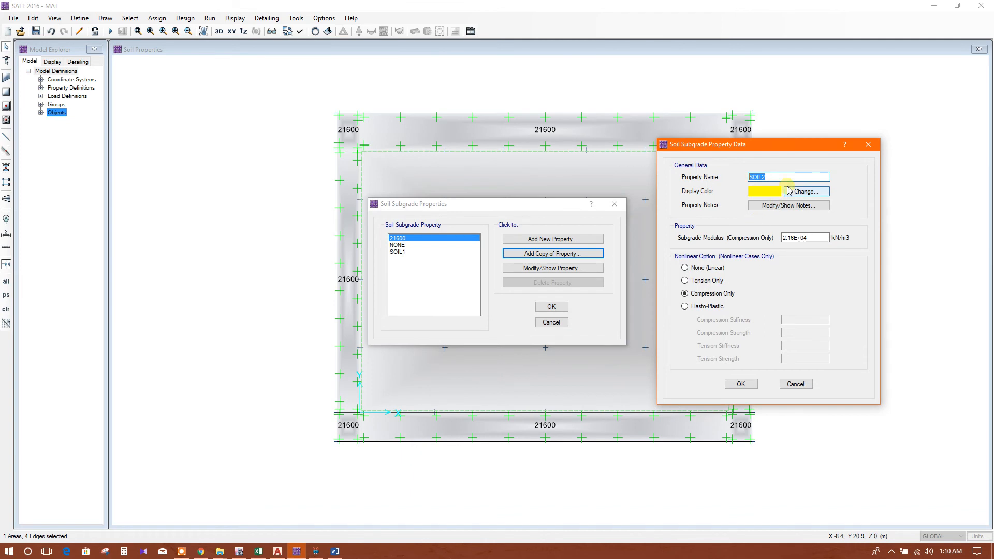
text(18000)
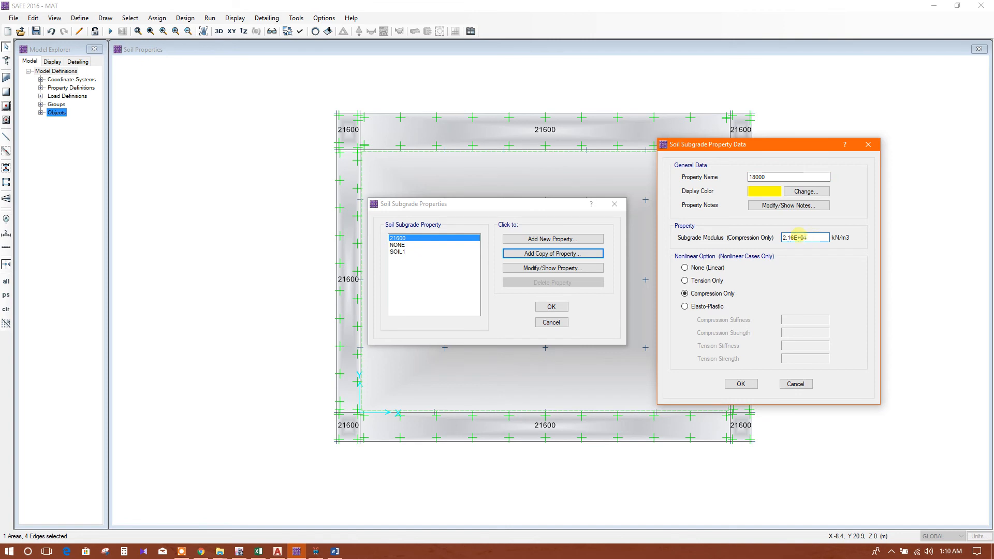
text(18000)
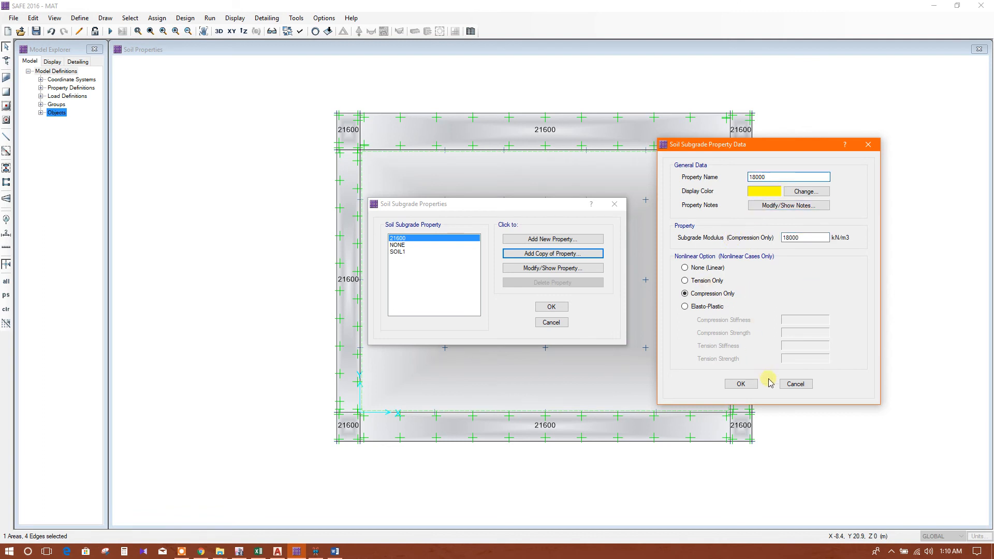
click(739, 383)
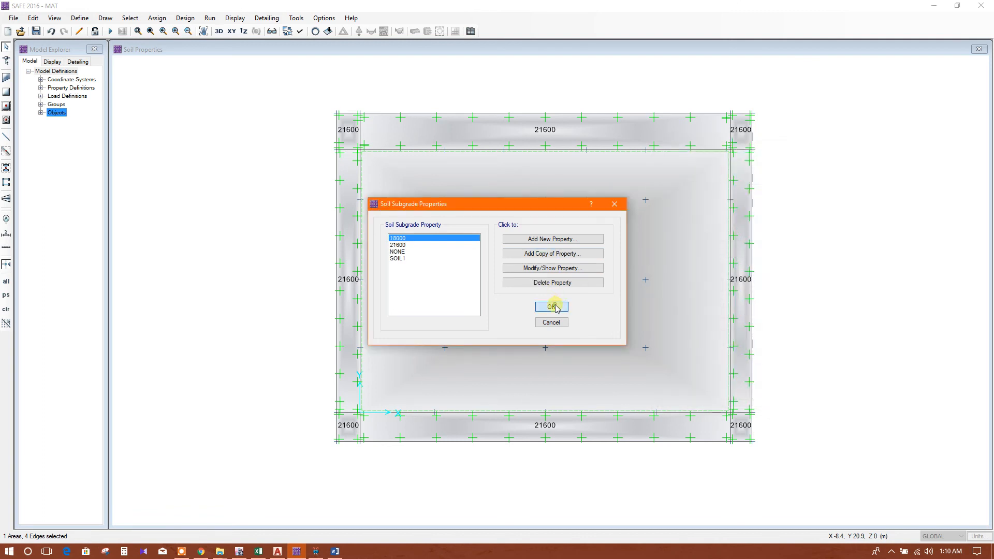
click(551, 307)
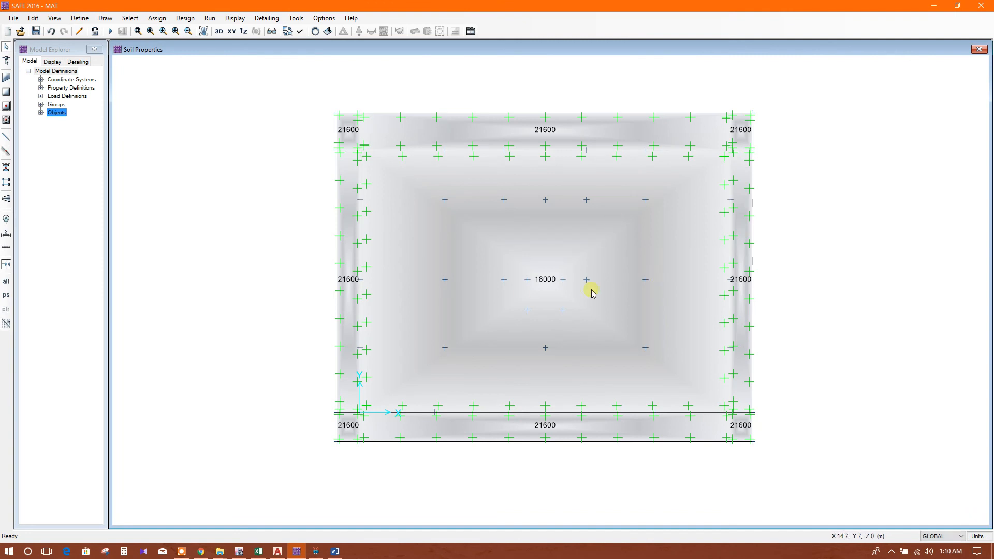
mouse_move(568, 370)
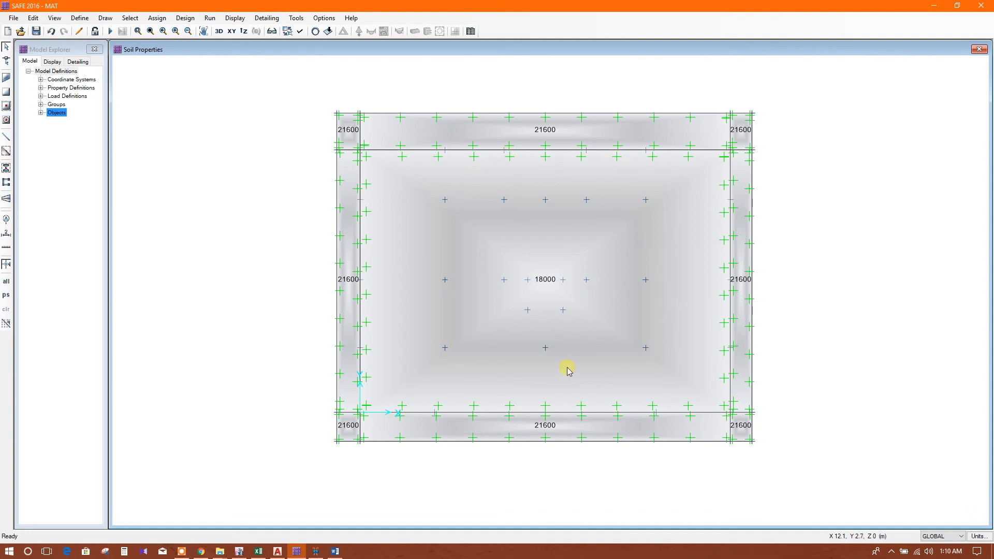
mouse_move(653, 176)
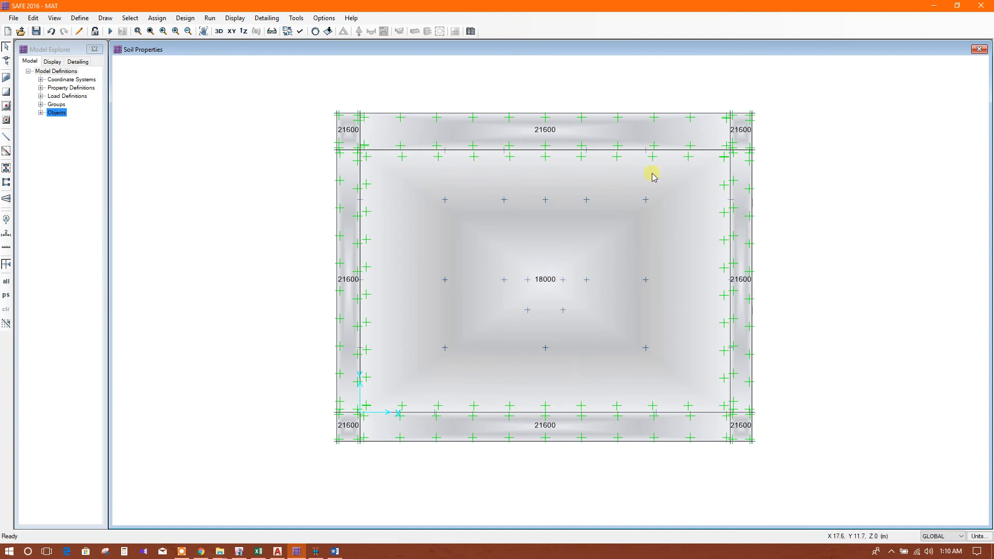
mouse_move(661, 237)
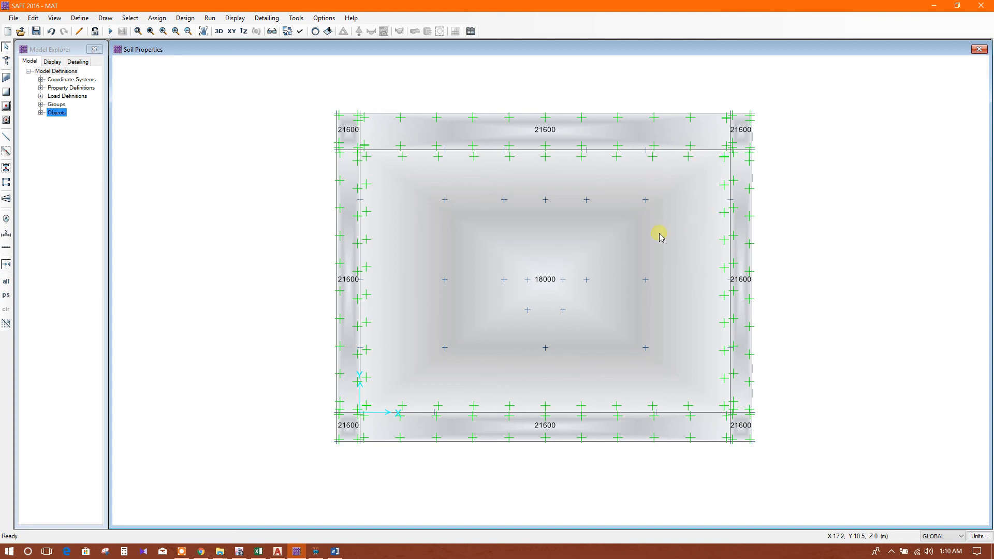
mouse_move(720, 211)
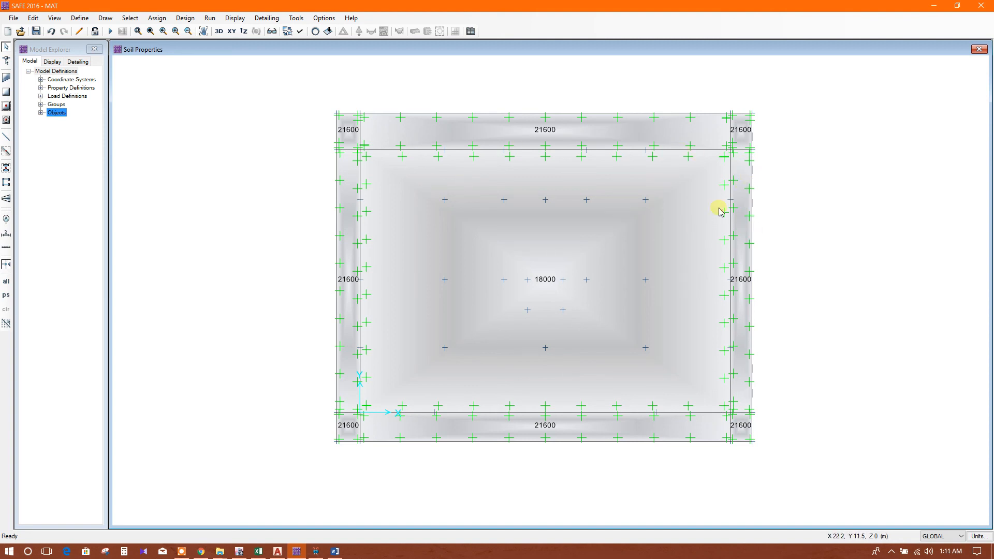
mouse_move(795, 288)
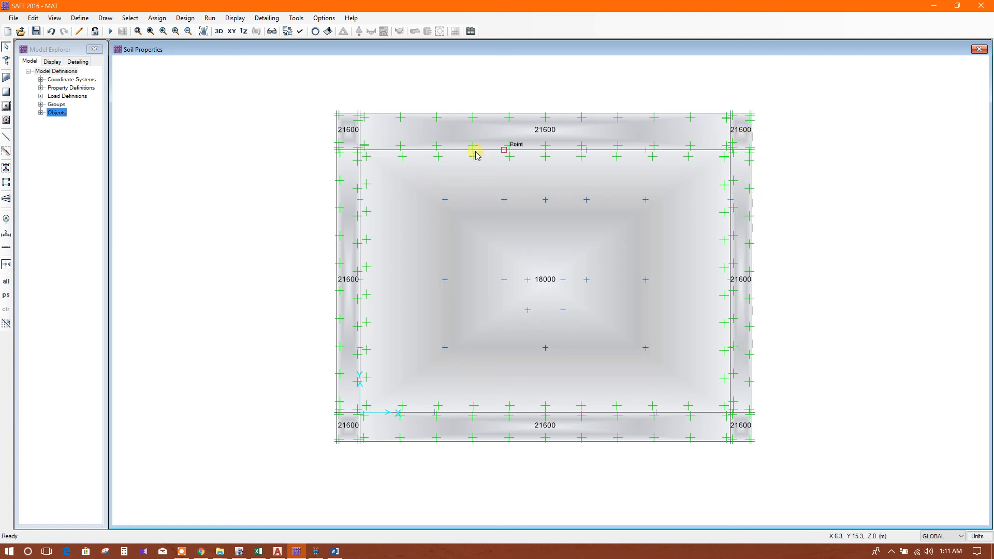
mouse_move(622, 285)
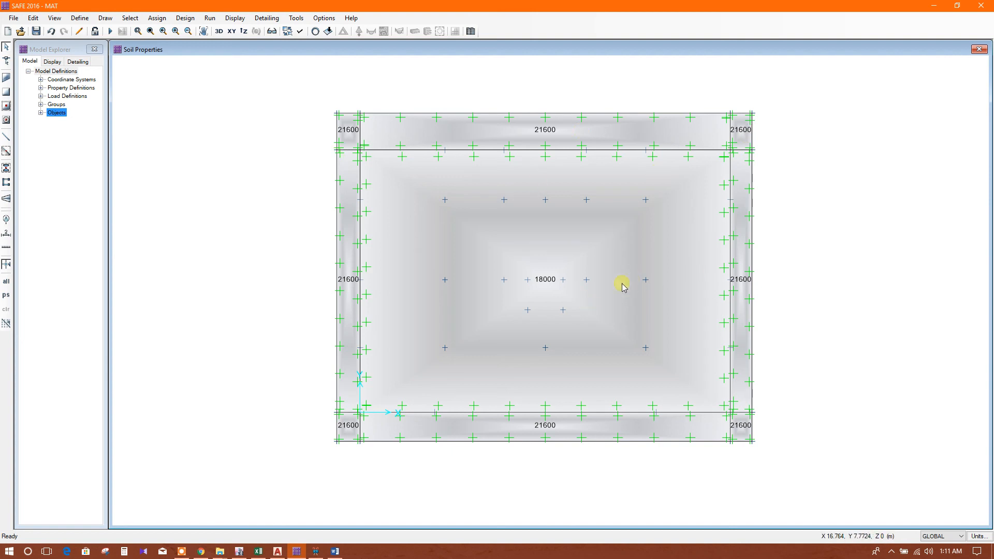
mouse_move(720, 217)
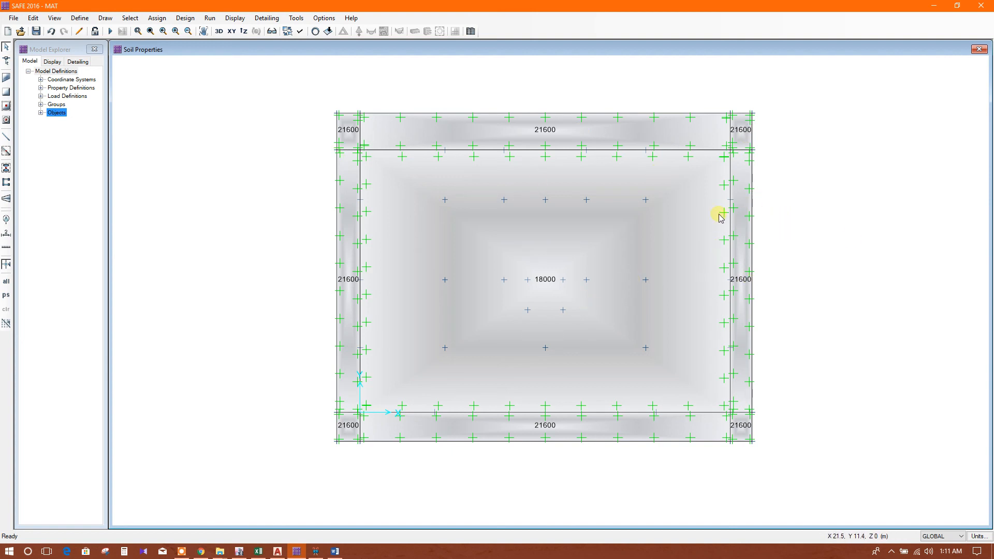
mouse_move(746, 234)
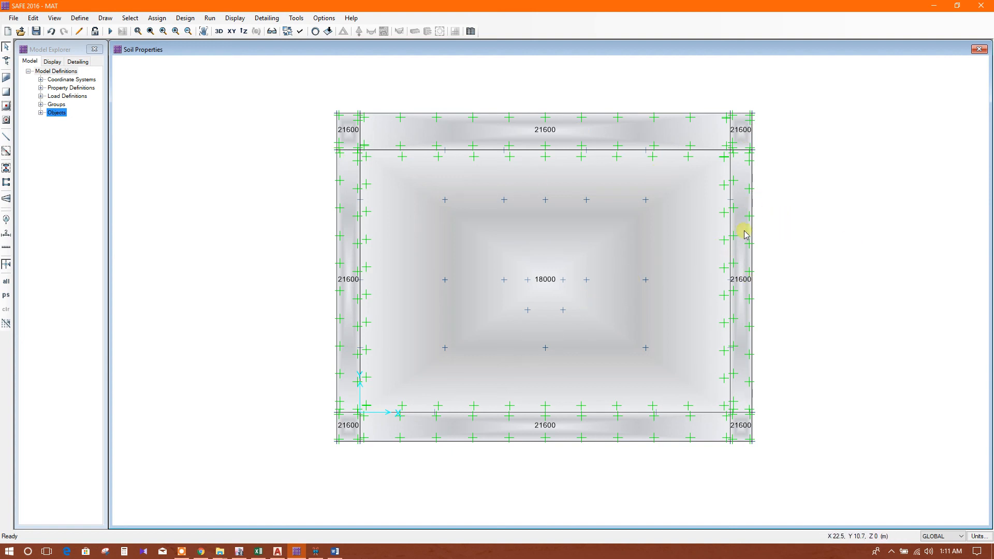
mouse_move(777, 223)
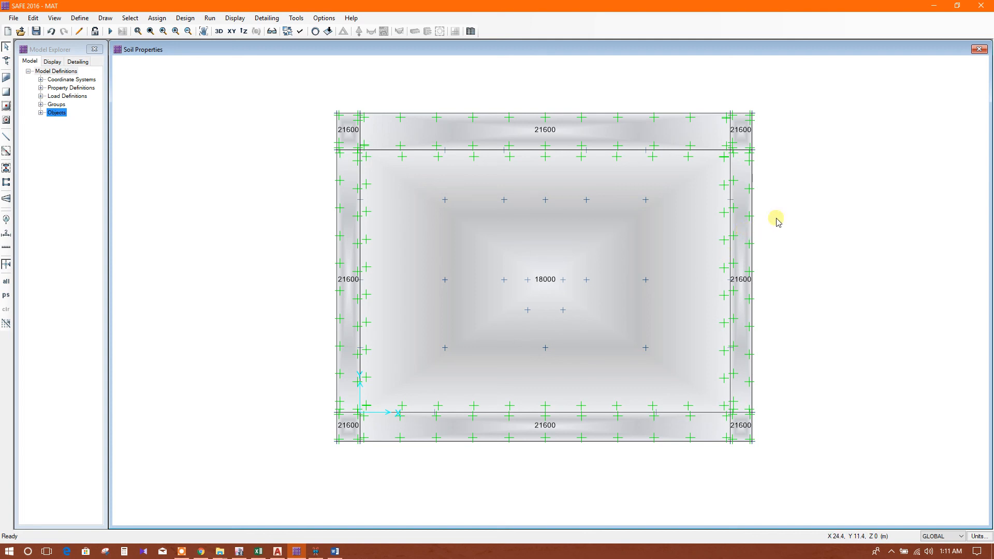
mouse_move(626, 193)
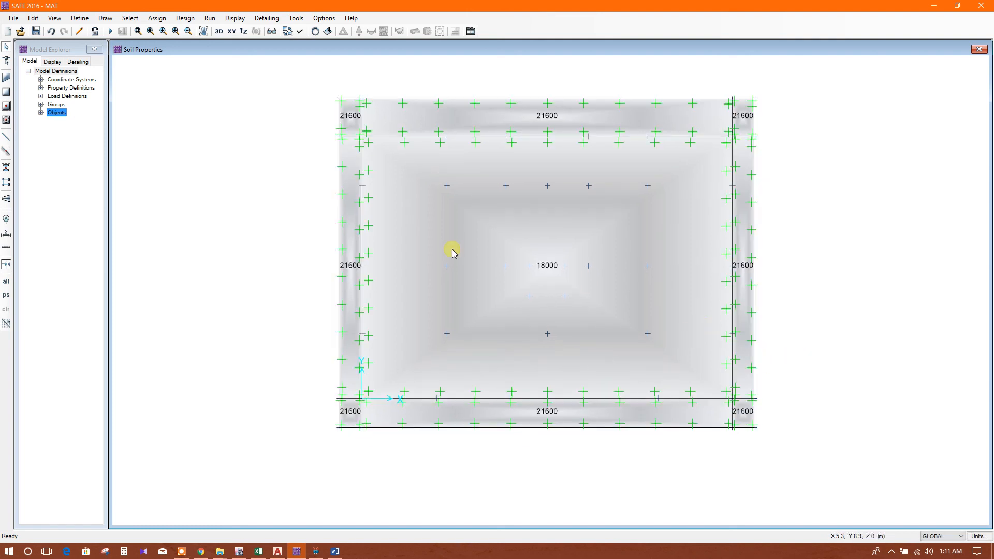
click(219, 31)
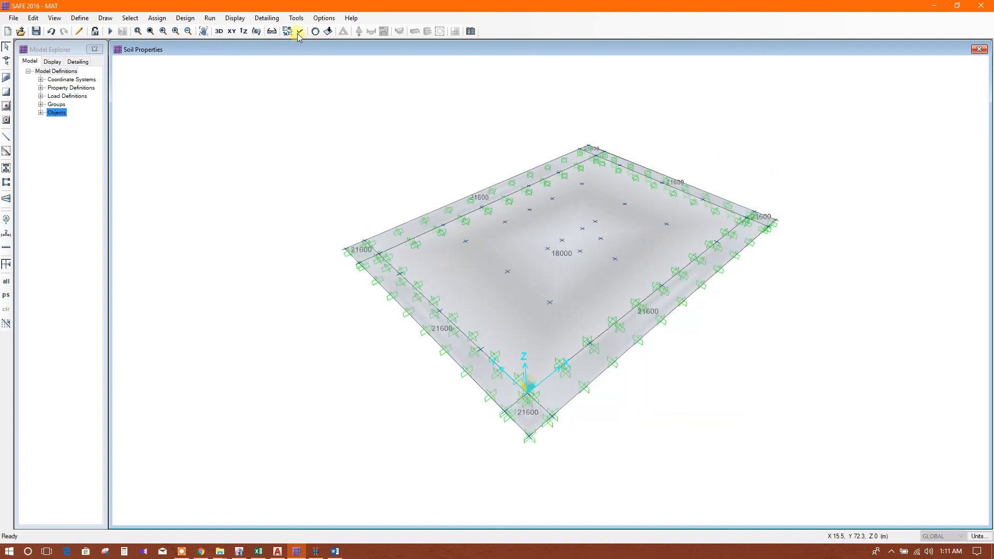
Return to plan view showing the 21600 edge and 18000 interior labels and save the model.
click(296, 32)
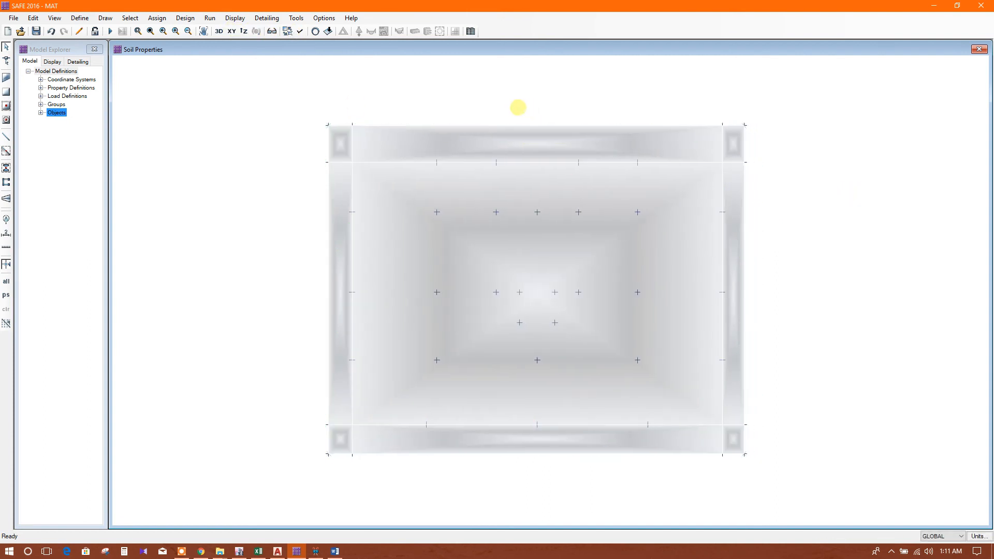
click(36, 31)
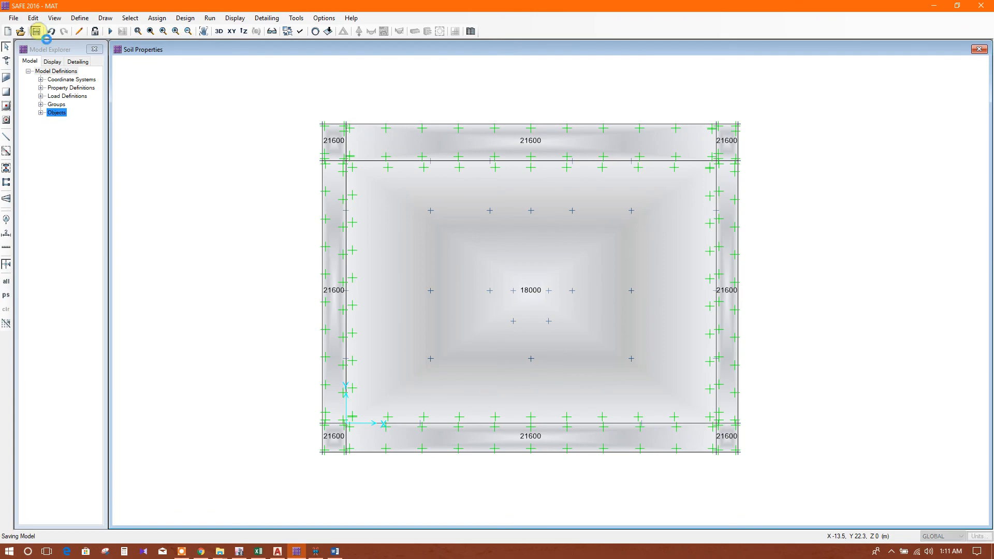